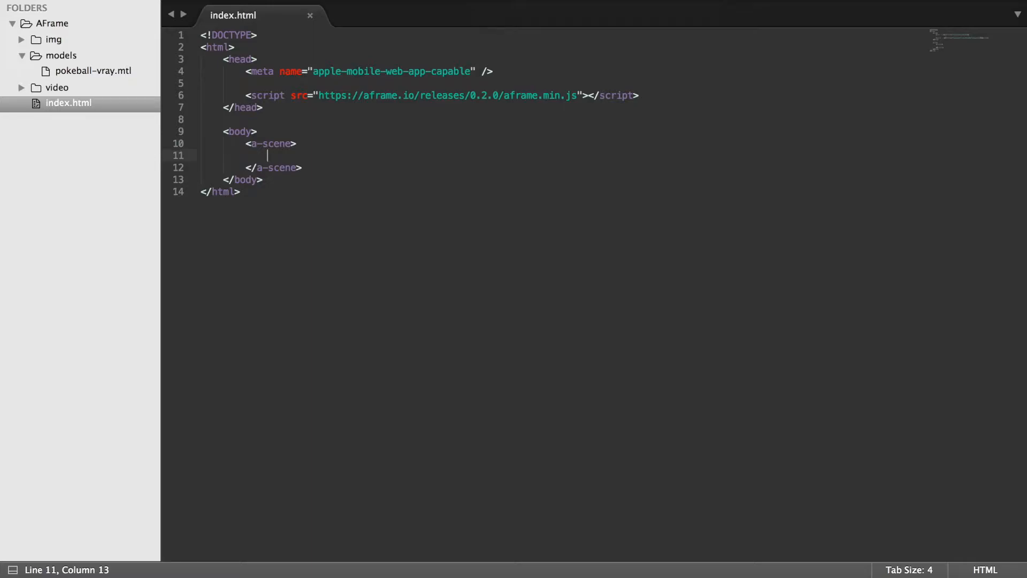
mouse_move(356, 31)
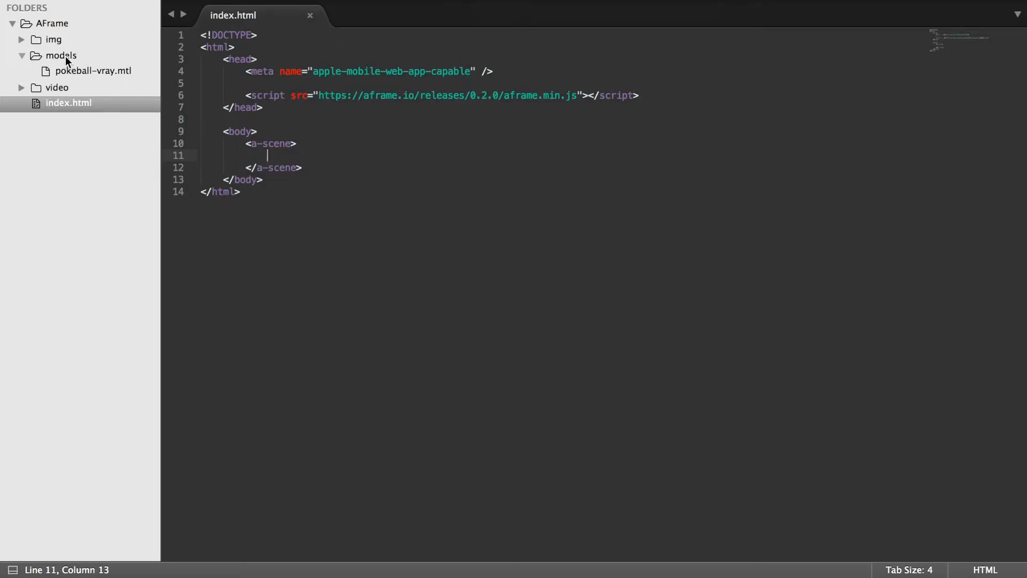
mouse_move(292, 212)
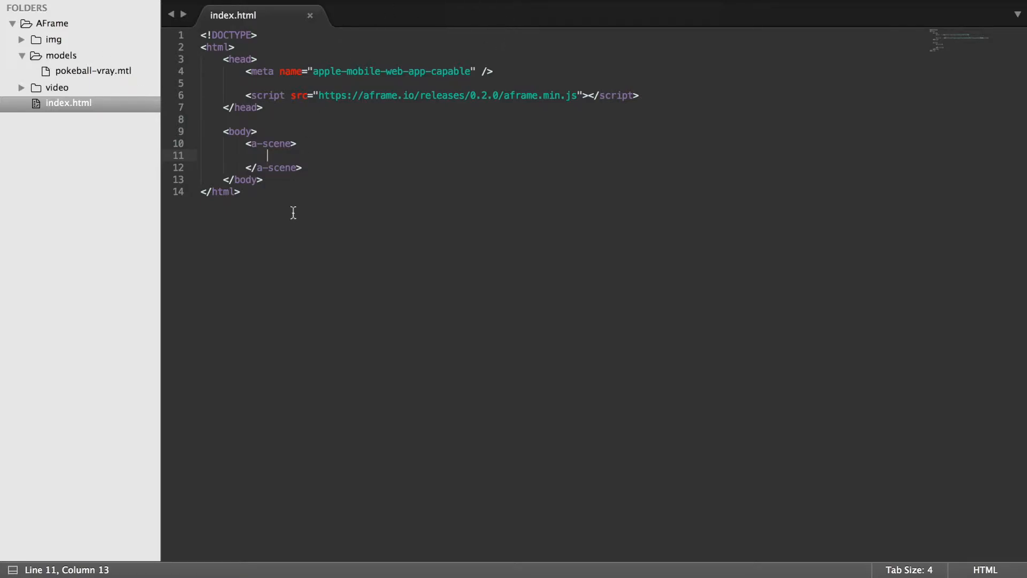
mouse_move(291, 420)
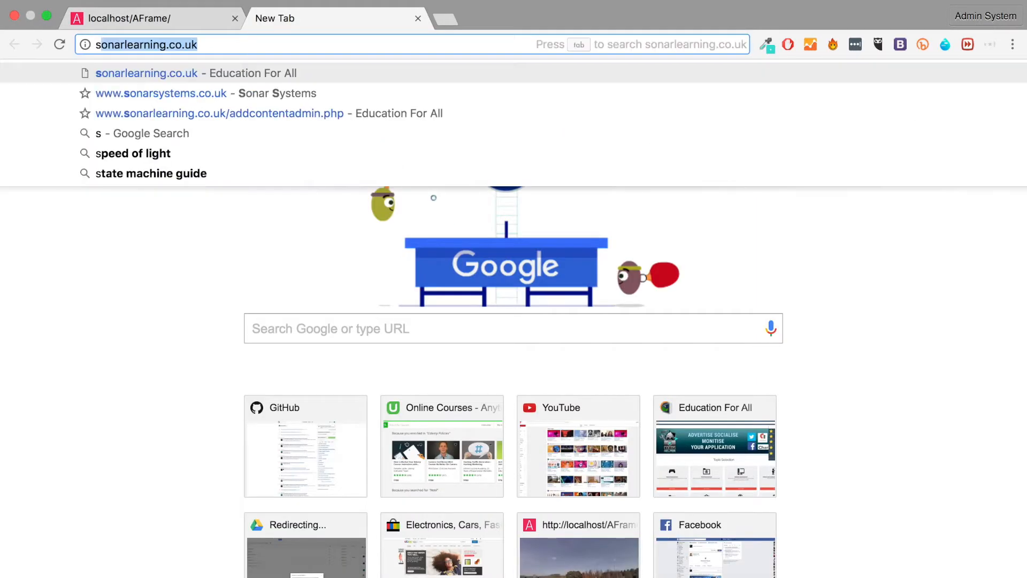
Step: Search Google for 'sublime .obj'
type("sublime")
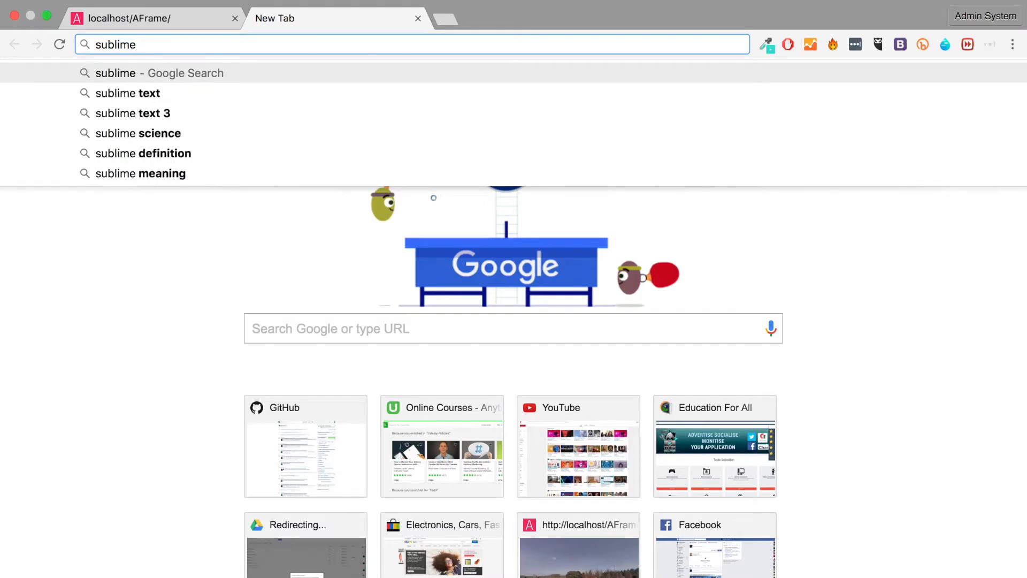
type(".oj")
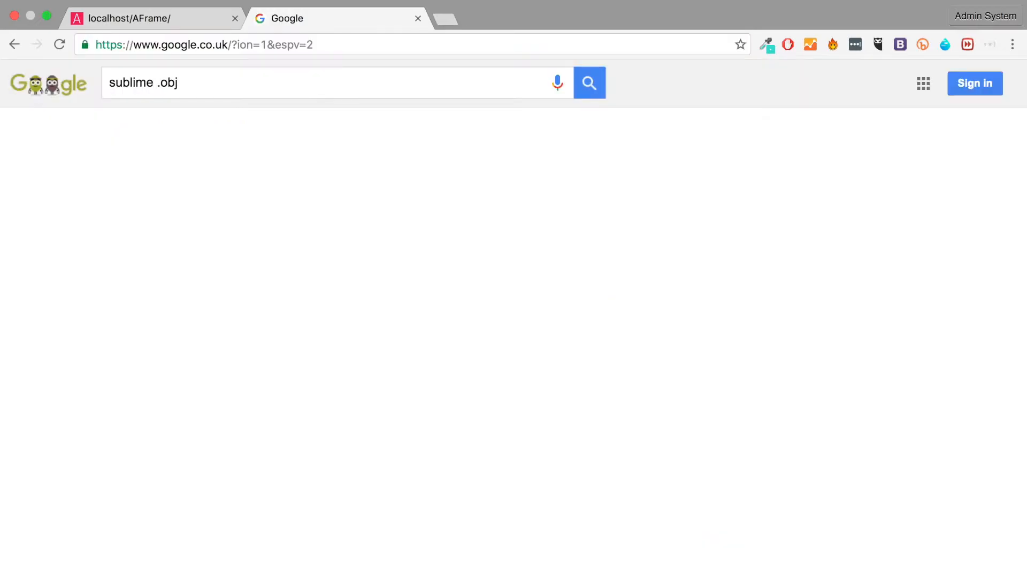
left_click(589, 82)
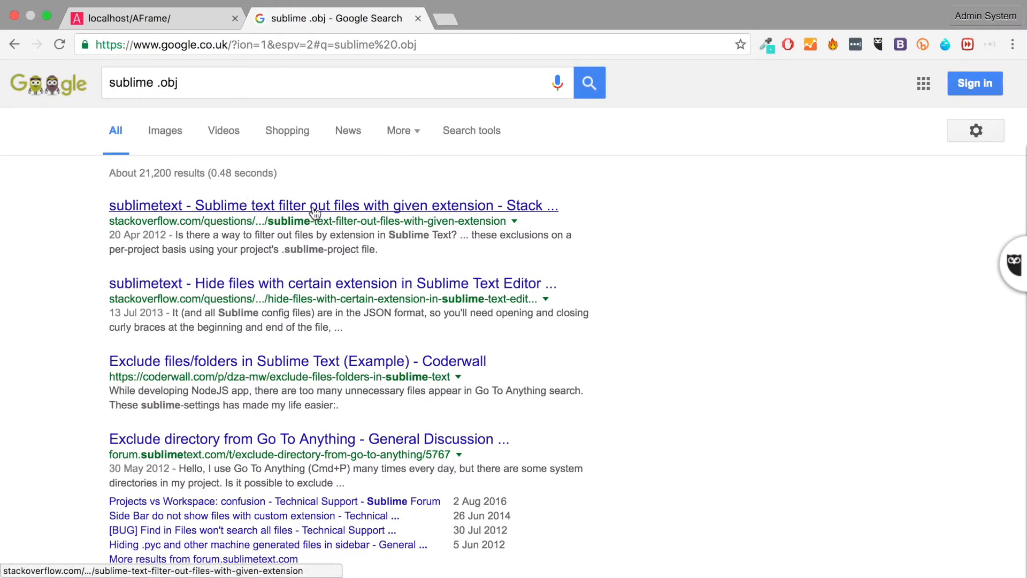
Step: Open the Stack Overflow question on filtering files by extension and read the answers
left_click(333, 205)
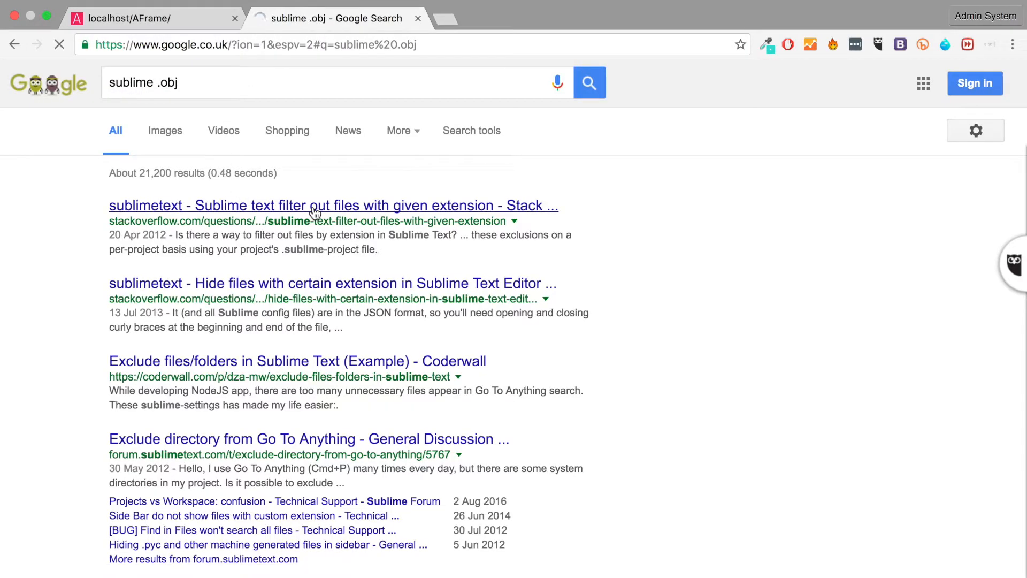
left_click(332, 205)
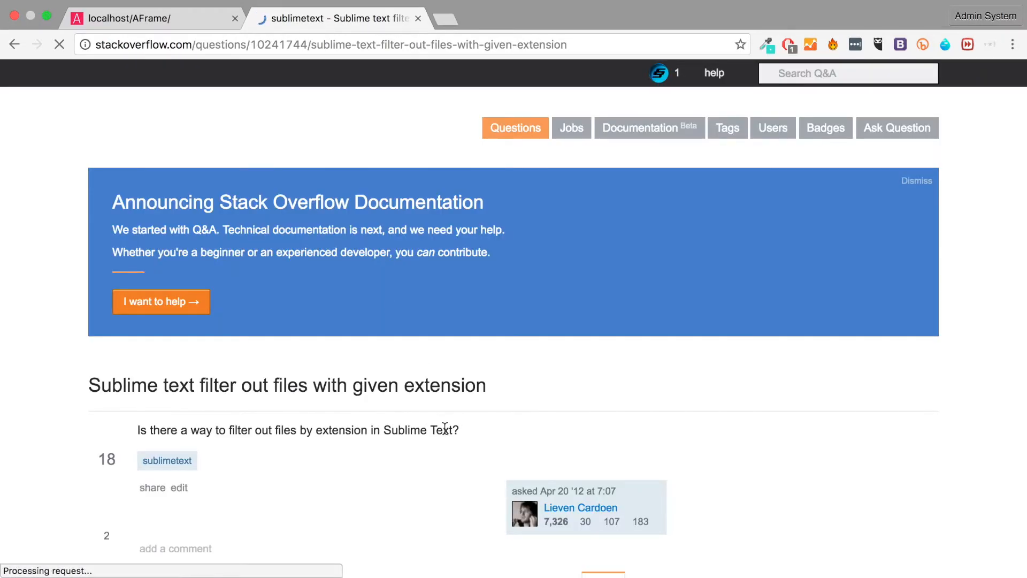
scroll("down", 3)
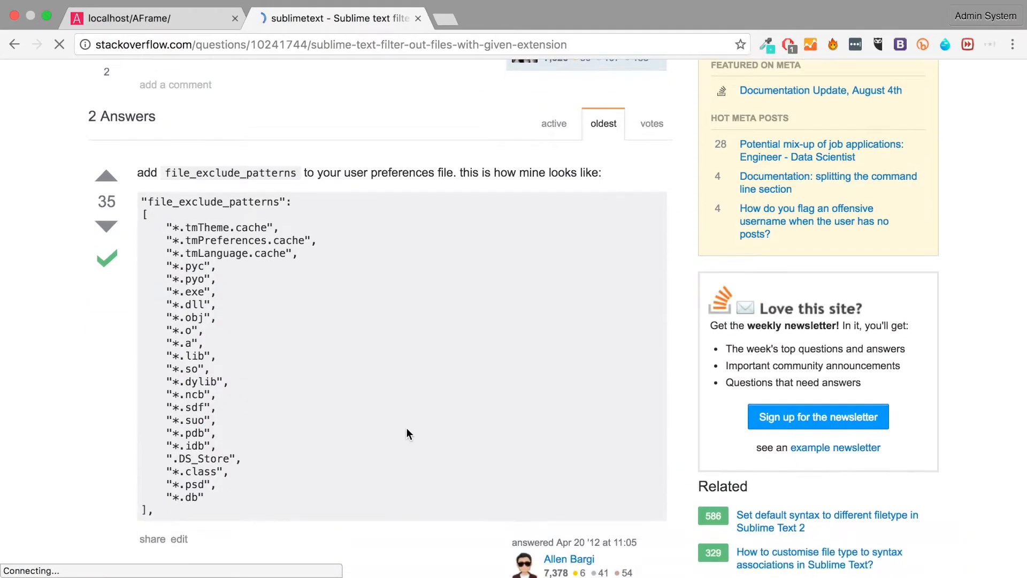
scroll("down", 3)
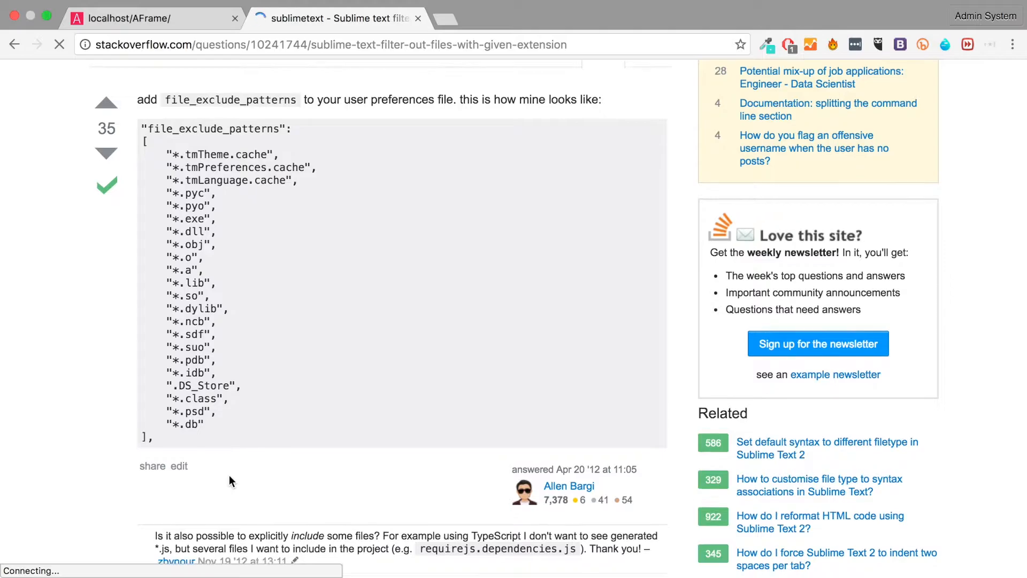
scroll("down", 3)
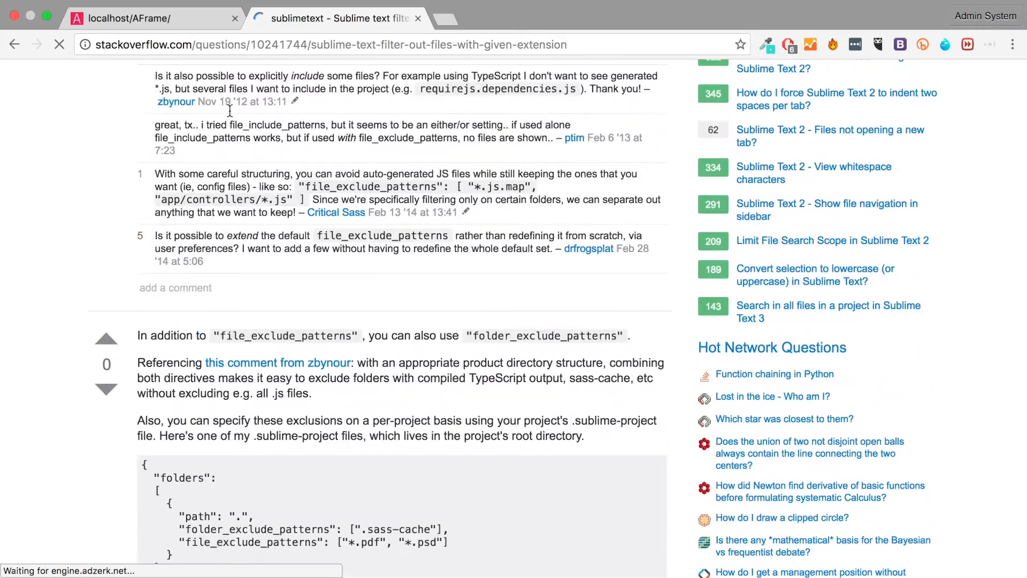
scroll("up", 3)
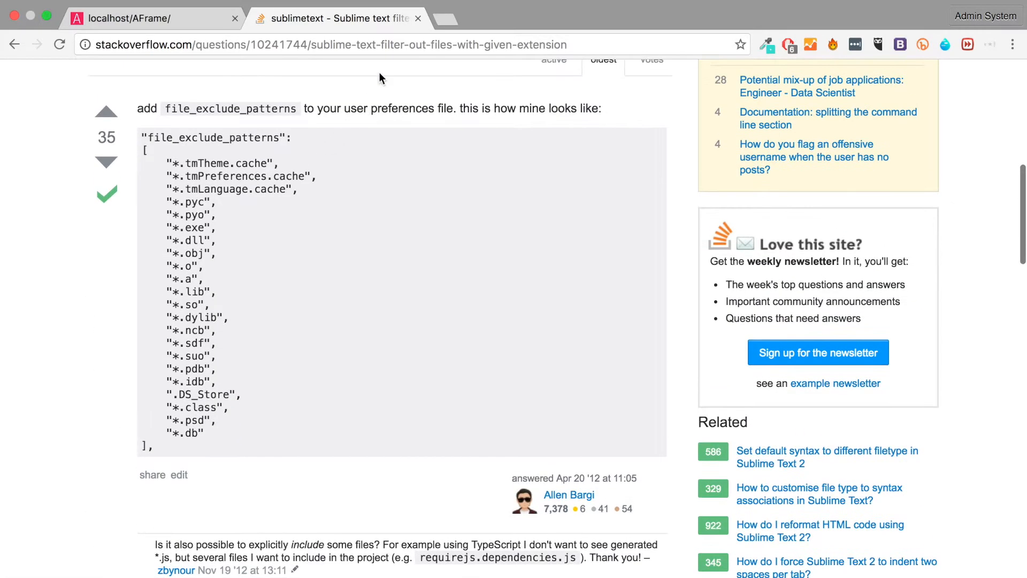
mouse_move(429, 23)
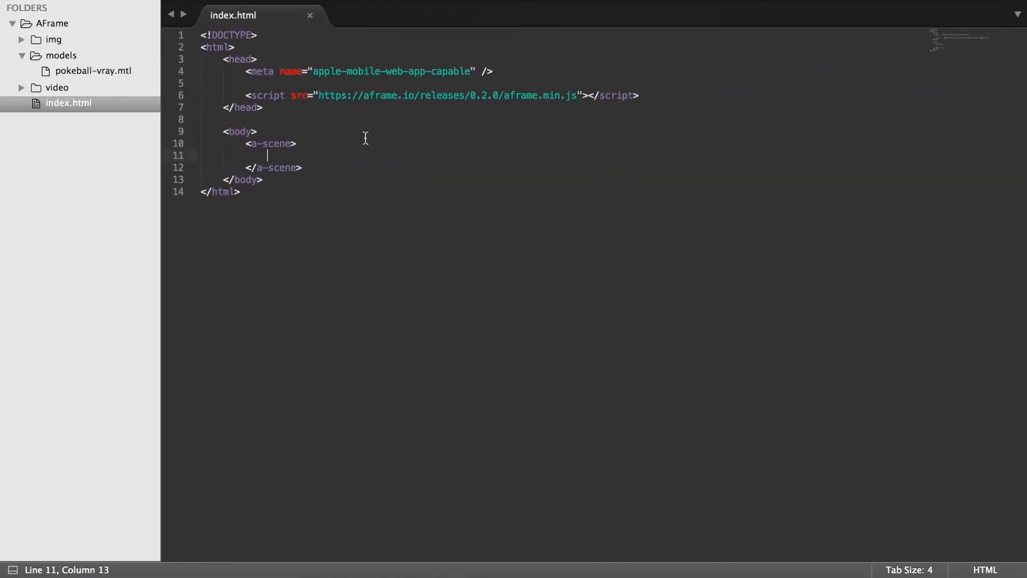
mouse_move(90, 90)
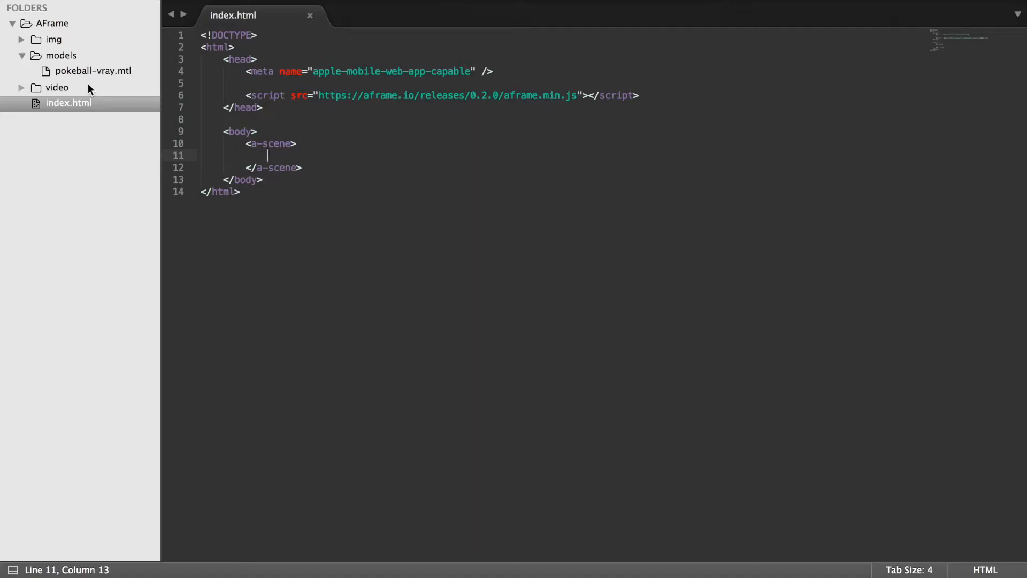
mouse_move(245, 116)
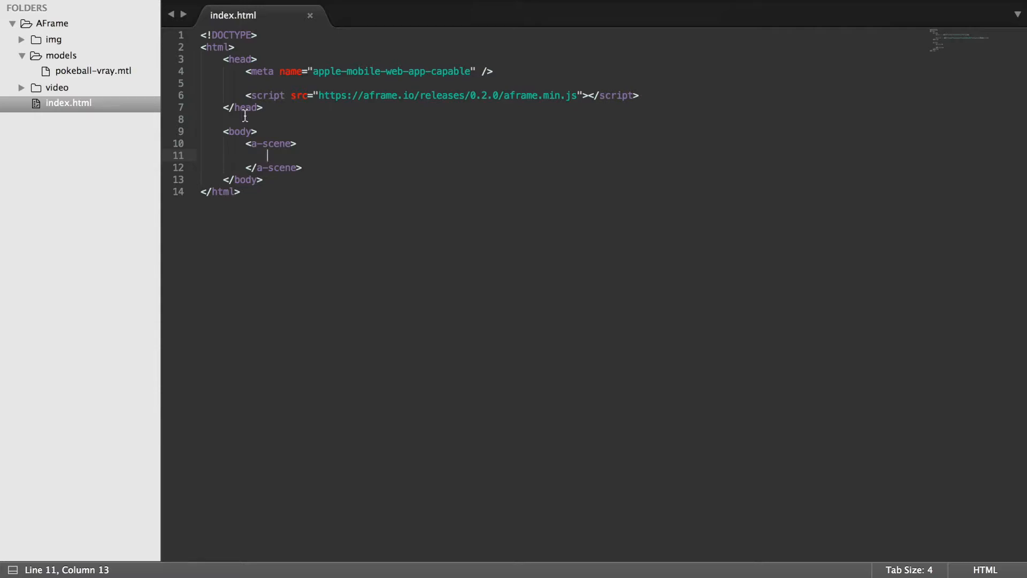
mouse_move(286, 240)
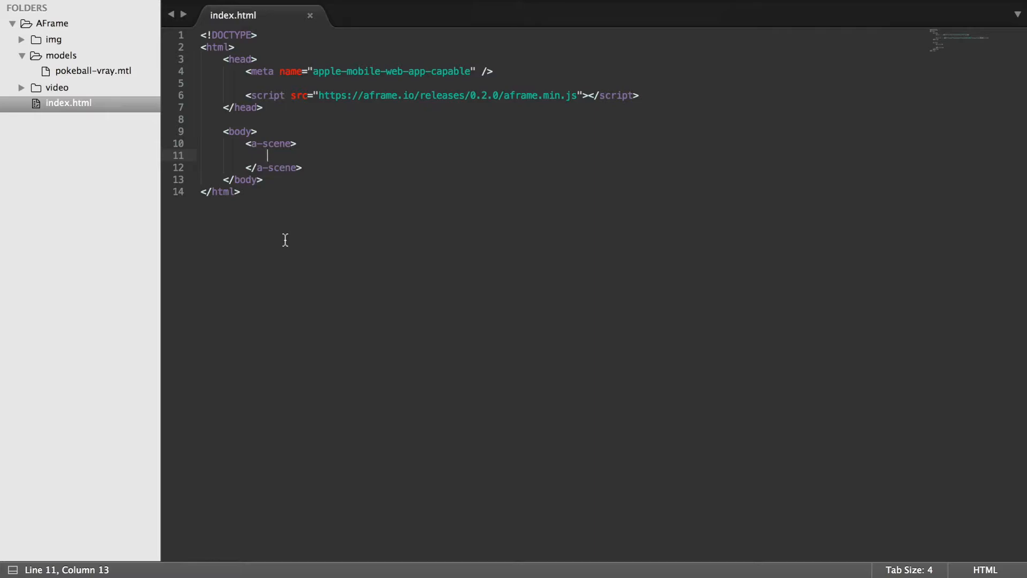
mouse_move(315, 179)
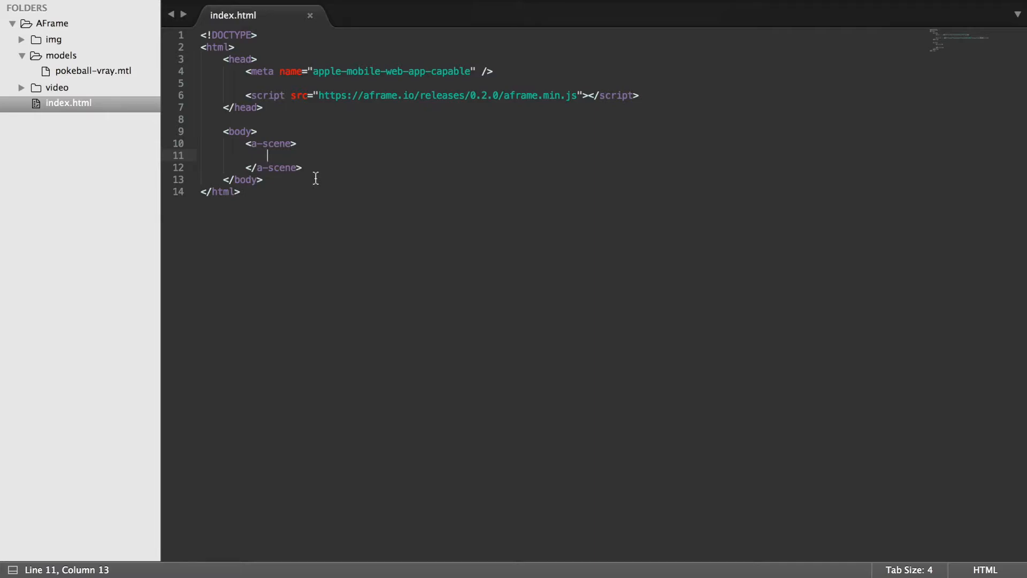
Step: Open an a-assets block and begin an a-asset-item with id 'object'
type("<a")
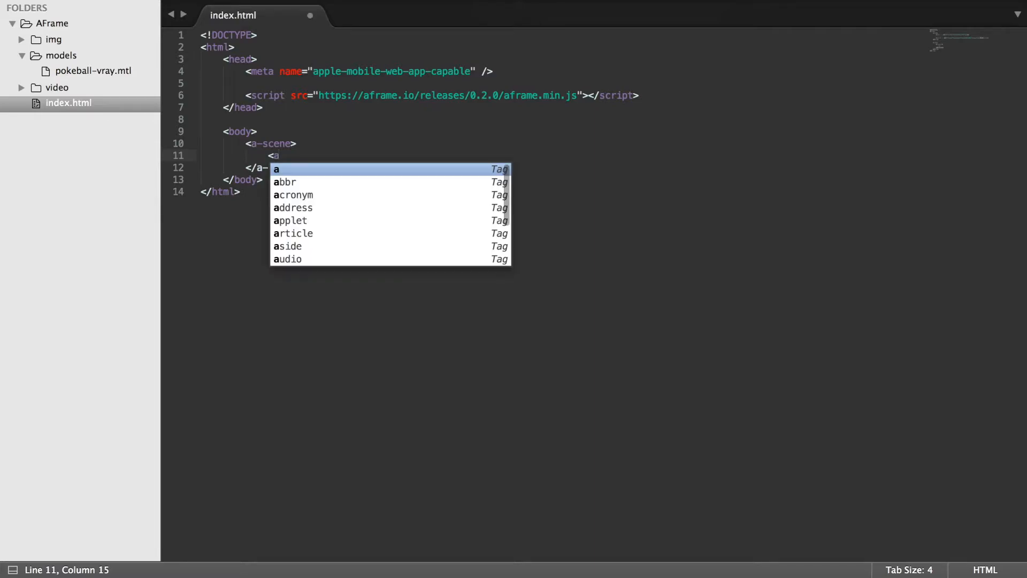
type("-assets>")
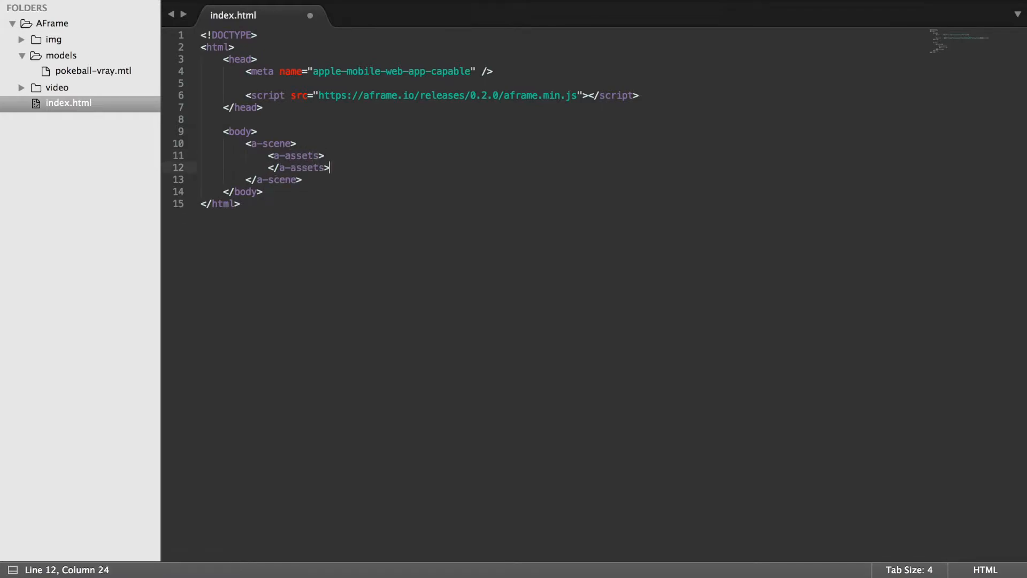
key("Return")
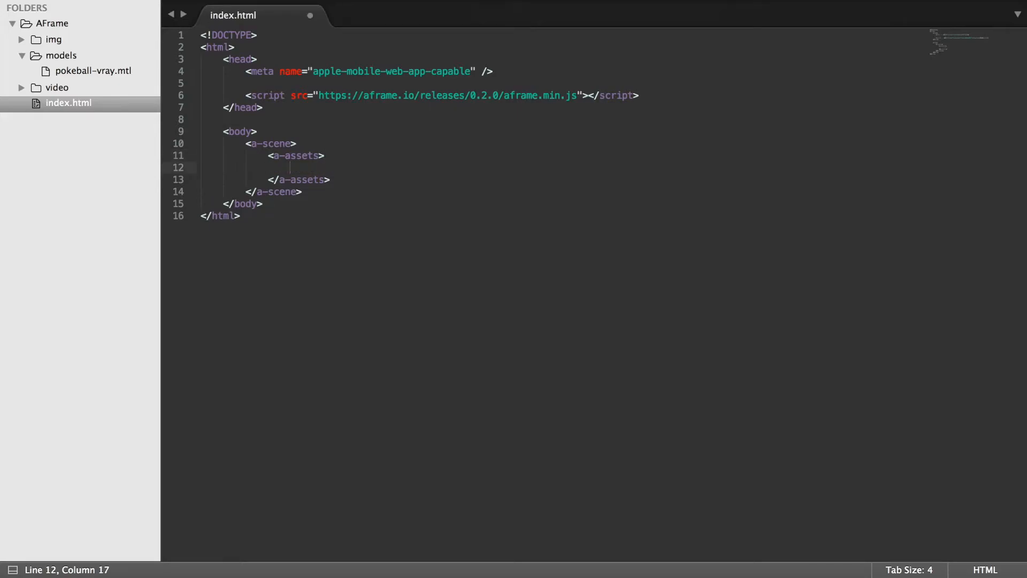
type("<a-a")
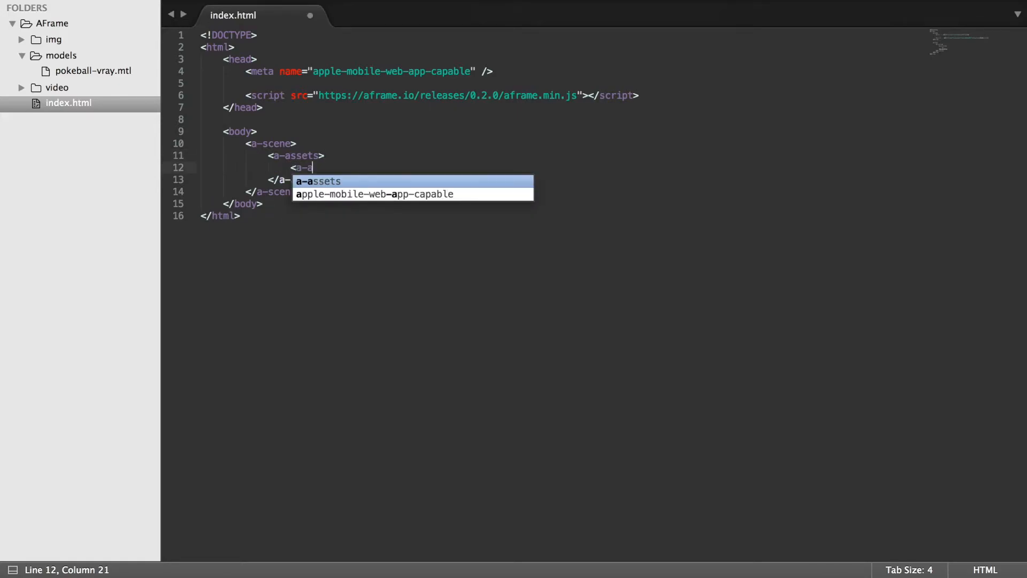
type("sset-item")
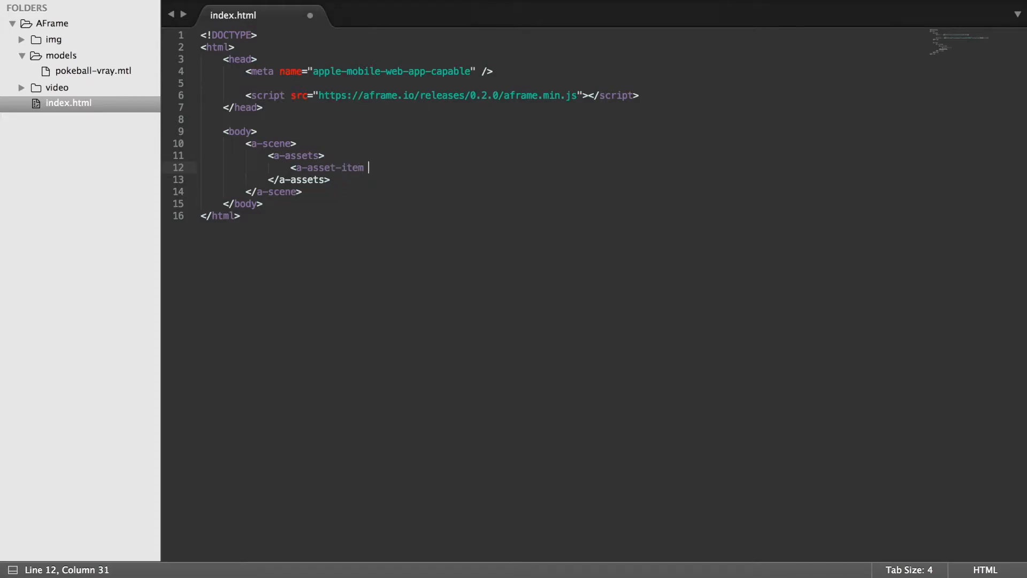
type("id=\"")
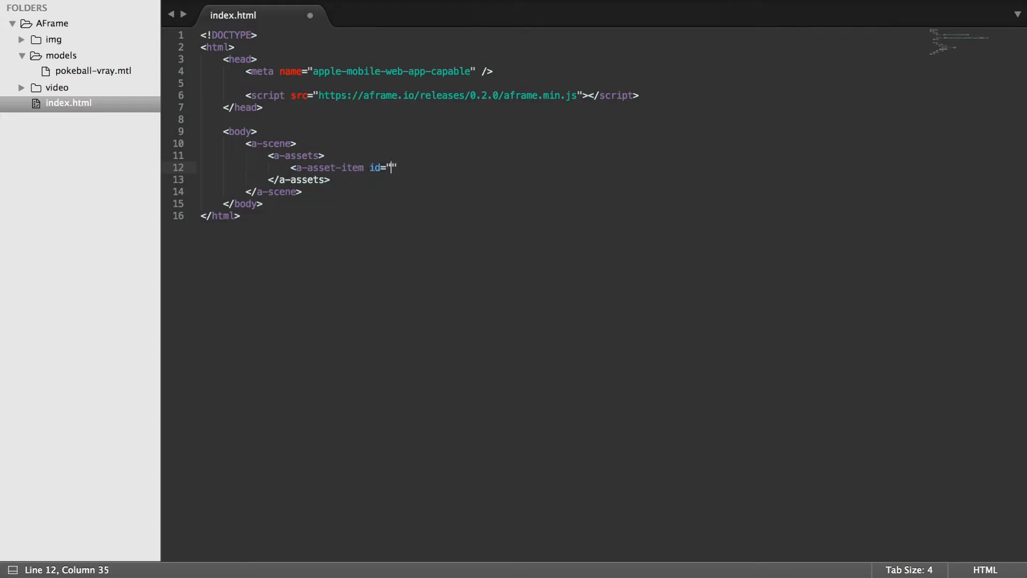
type("objec")
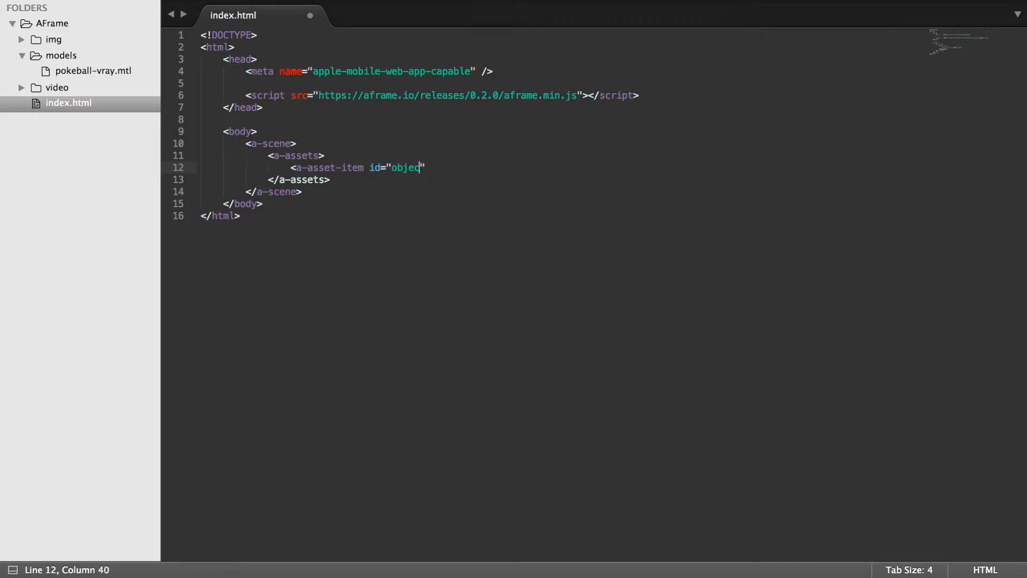
type("t")
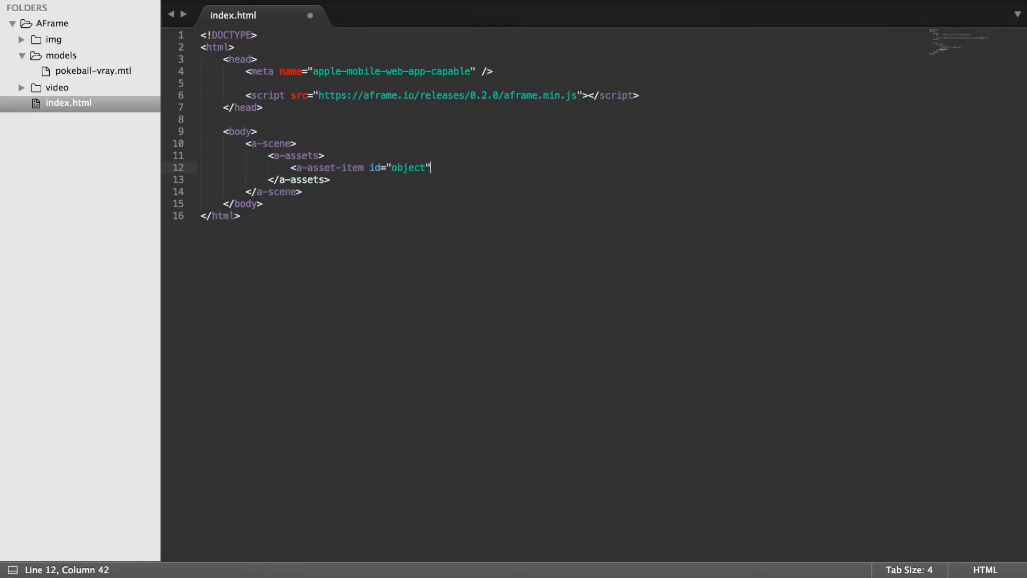
Step: Set its src to models/pokeball-vray.obj, close the tag, and start another <a tag
type("src=")
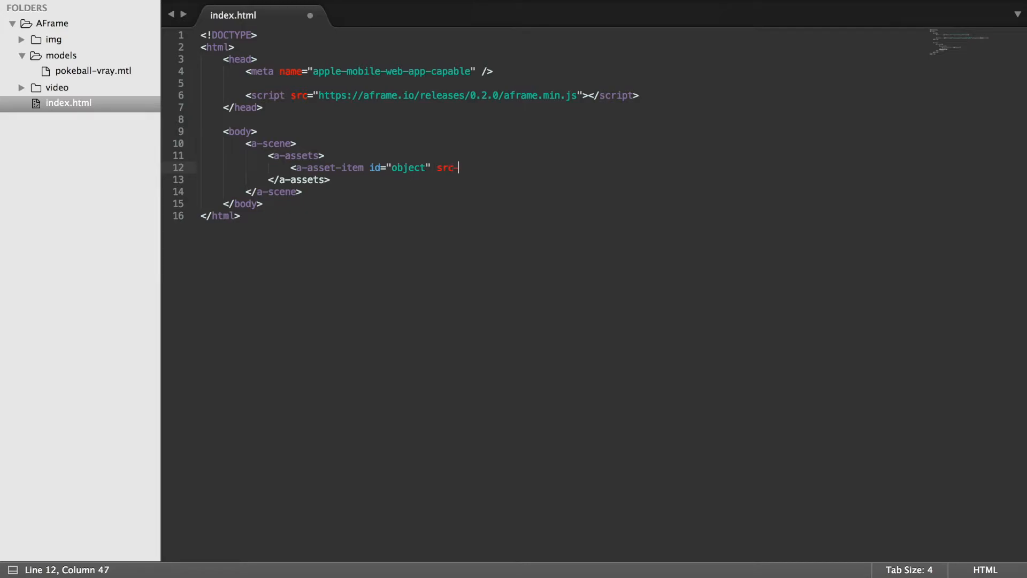
type("=\"\"")
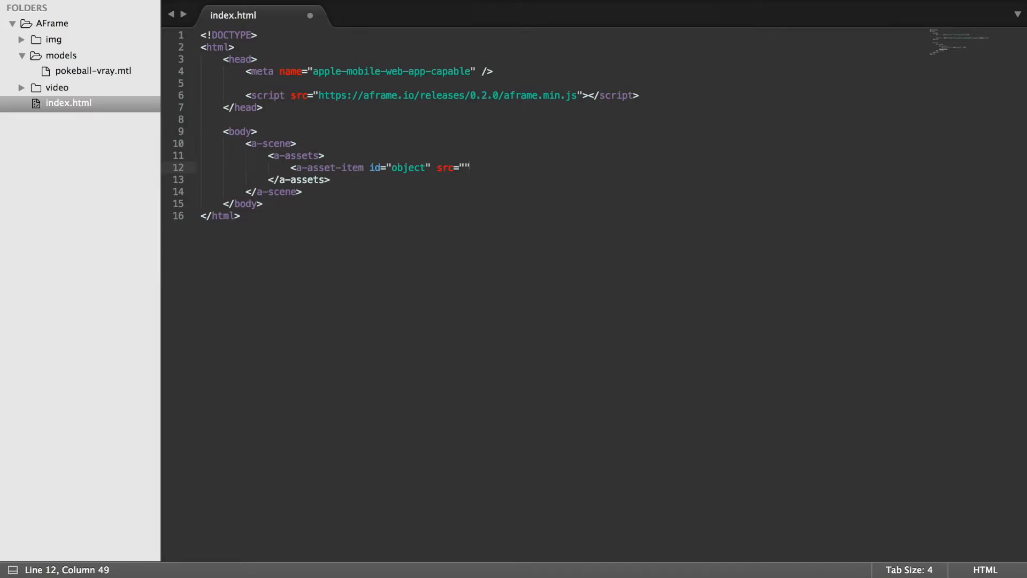
type("models")
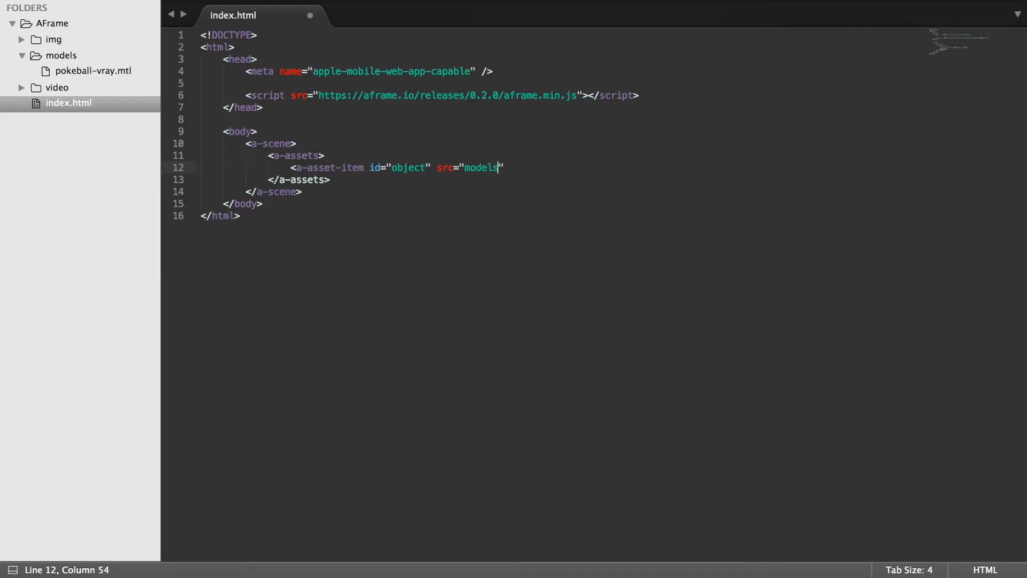
type("/poke")
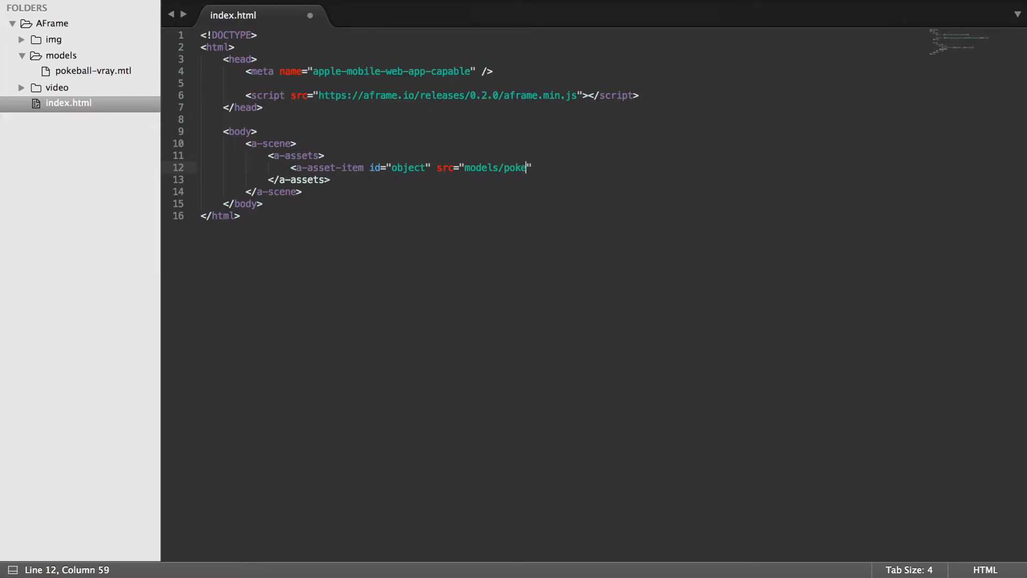
type("ball")
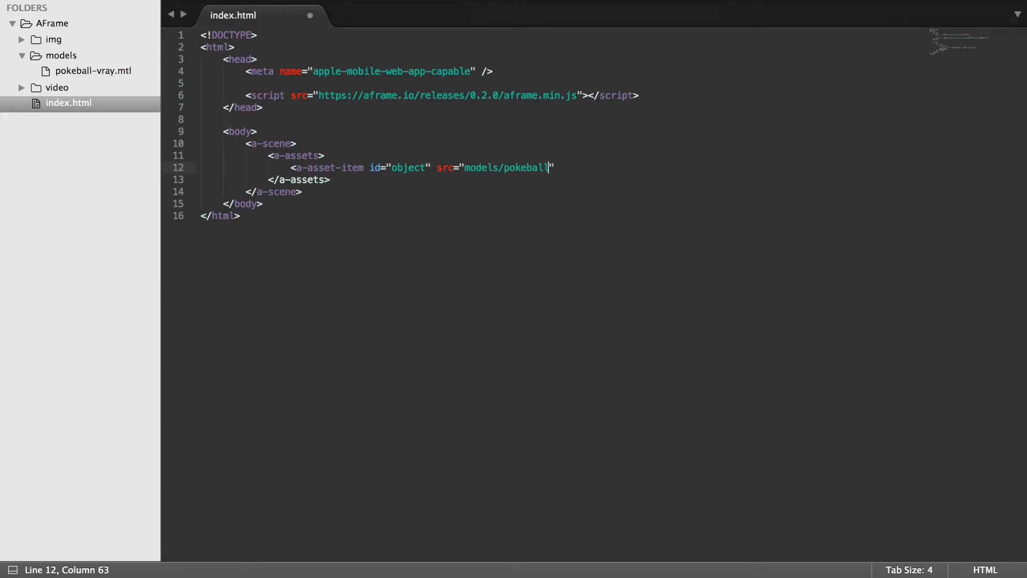
type("-vr")
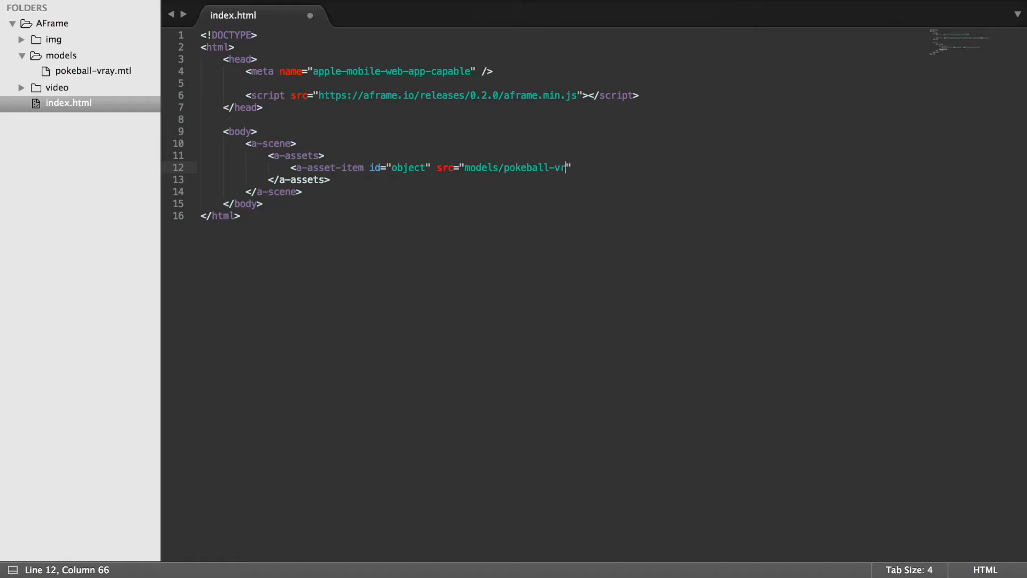
type("ay")
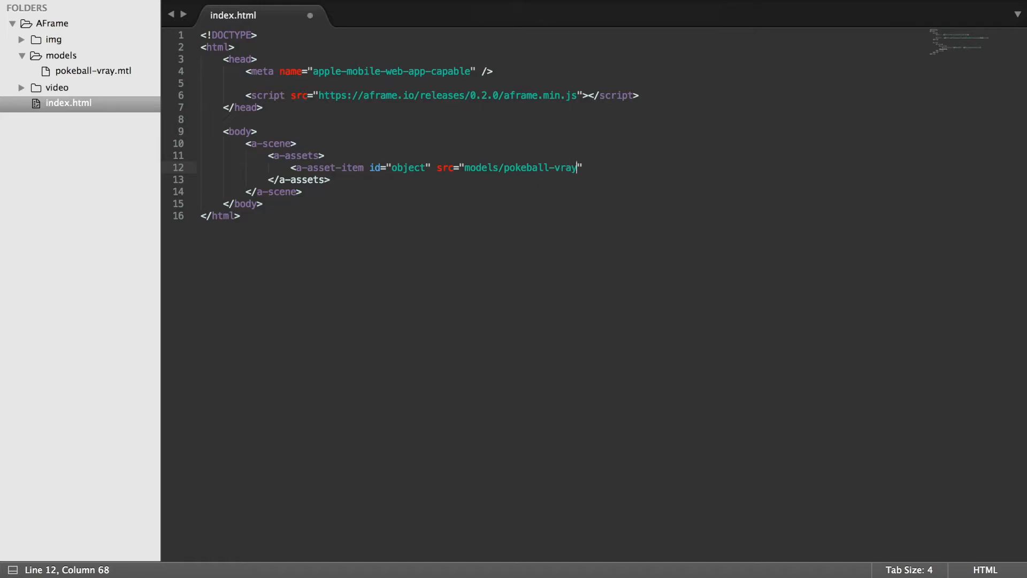
type(".")
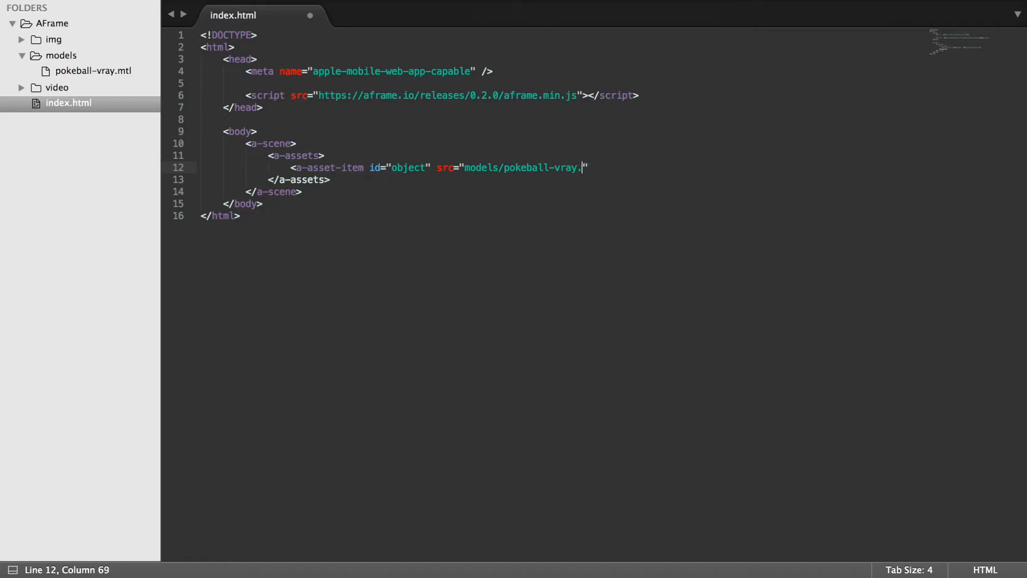
type("obj")
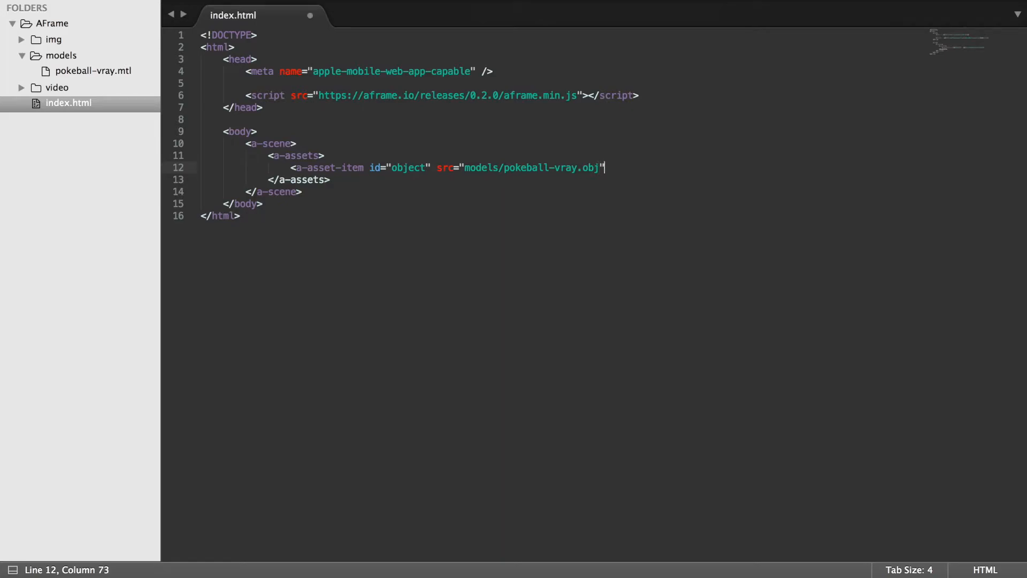
type("/")
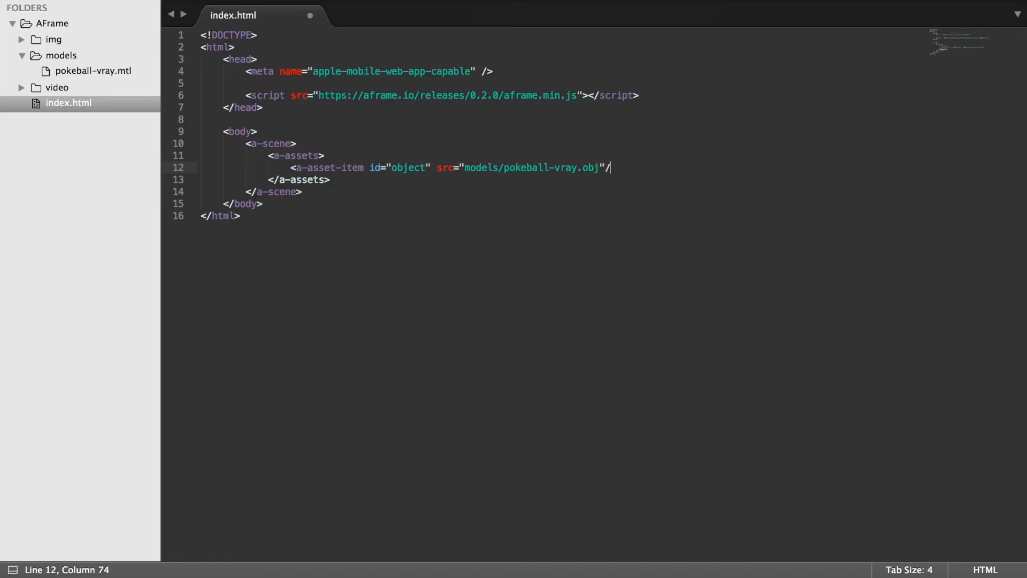
type(">>")
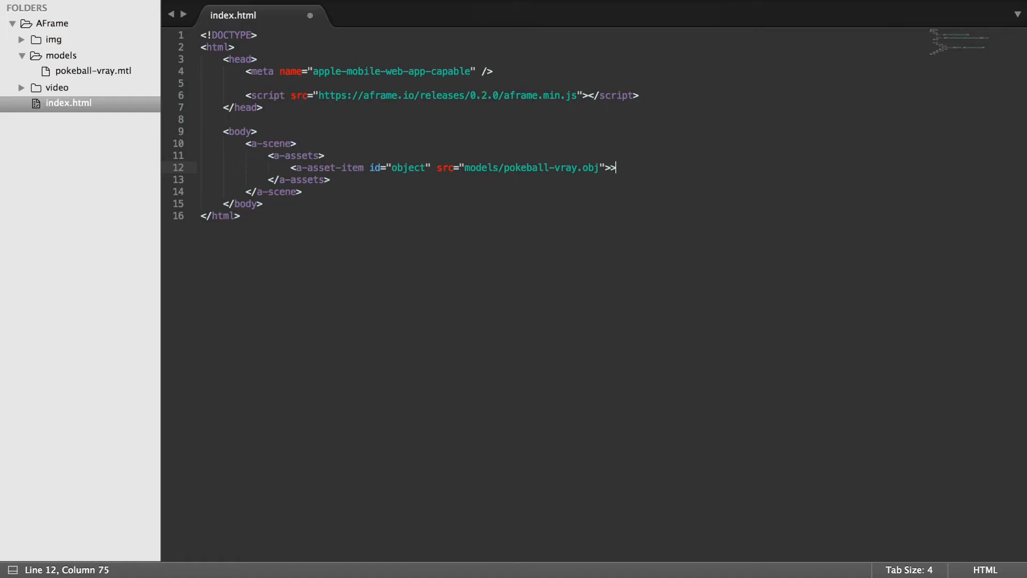
type("/a-asset-item>")
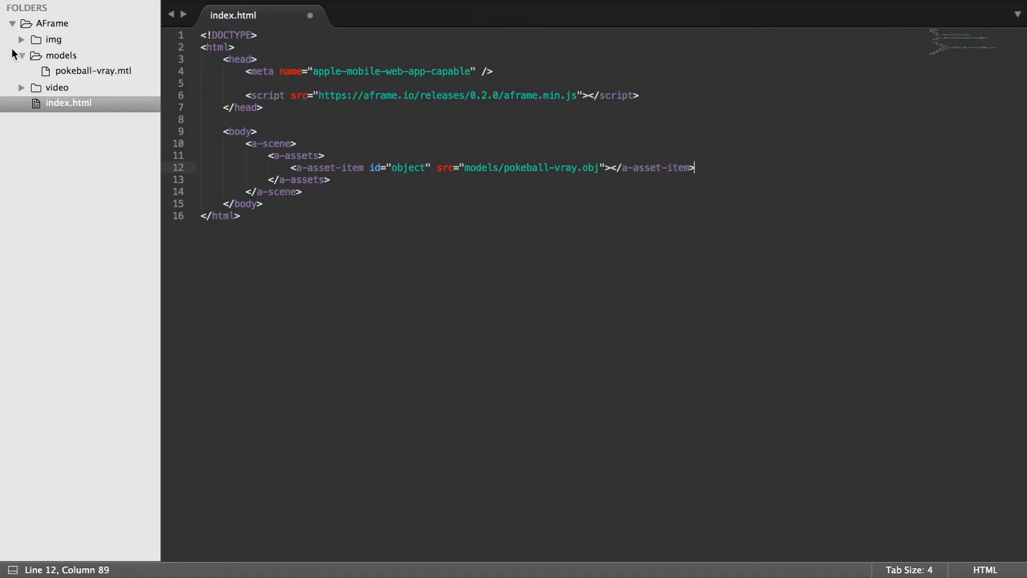
mouse_move(403, 93)
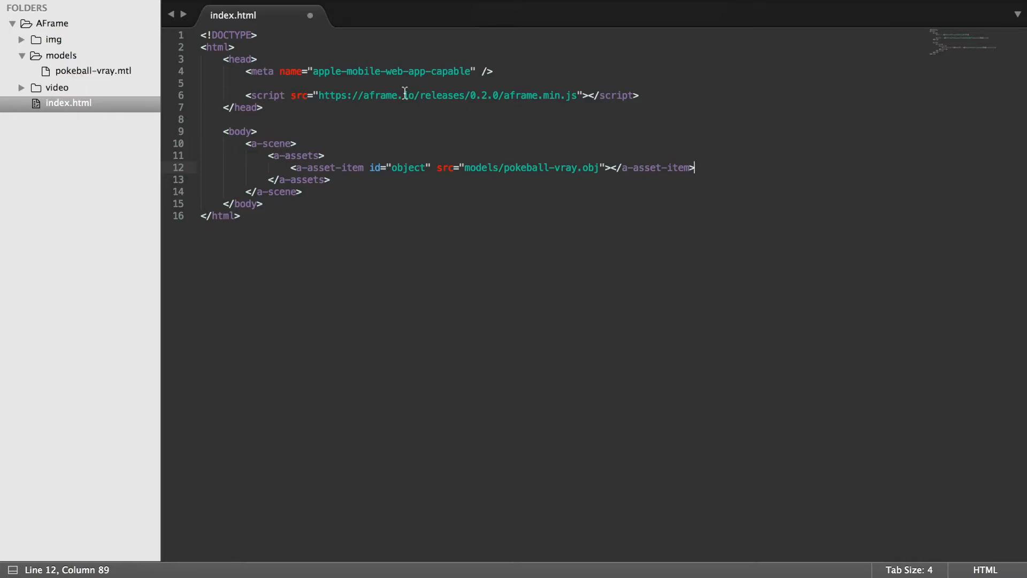
mouse_move(457, 102)
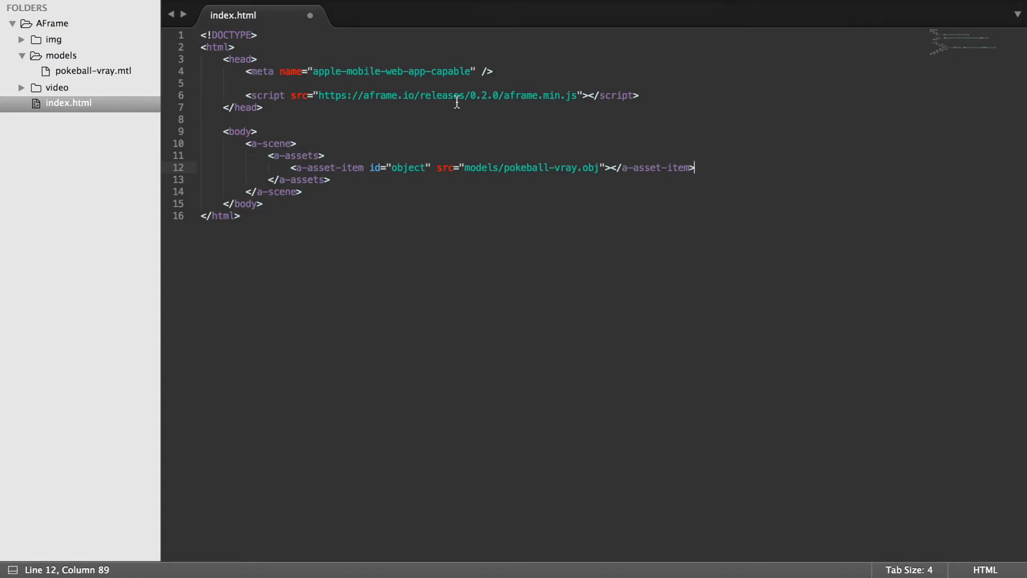
type("<a")
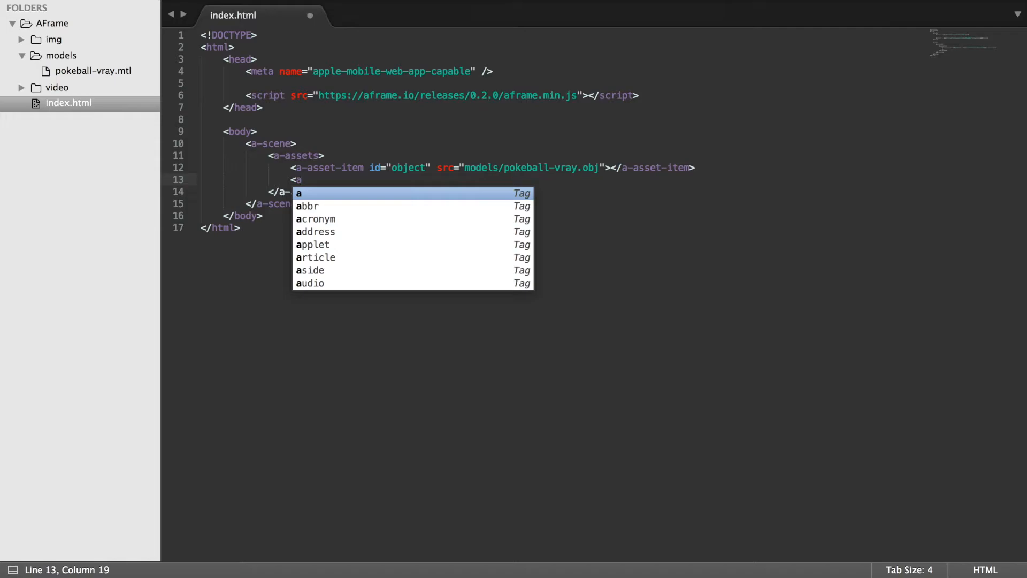
Step: Complete a second a-asset-item with id 'material' and src models/pokeball-vray.mtl
type("ASS")
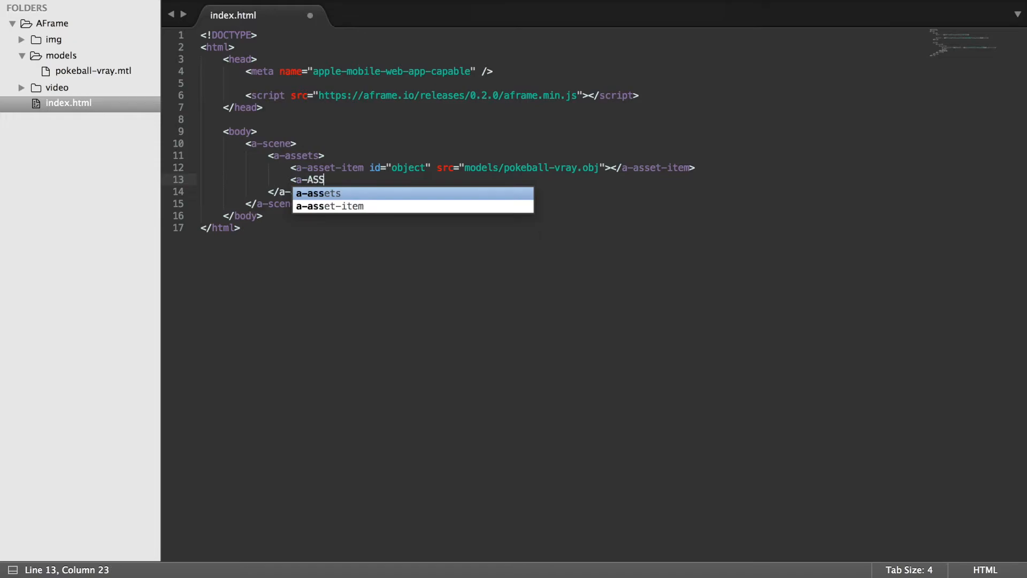
key("backspace")
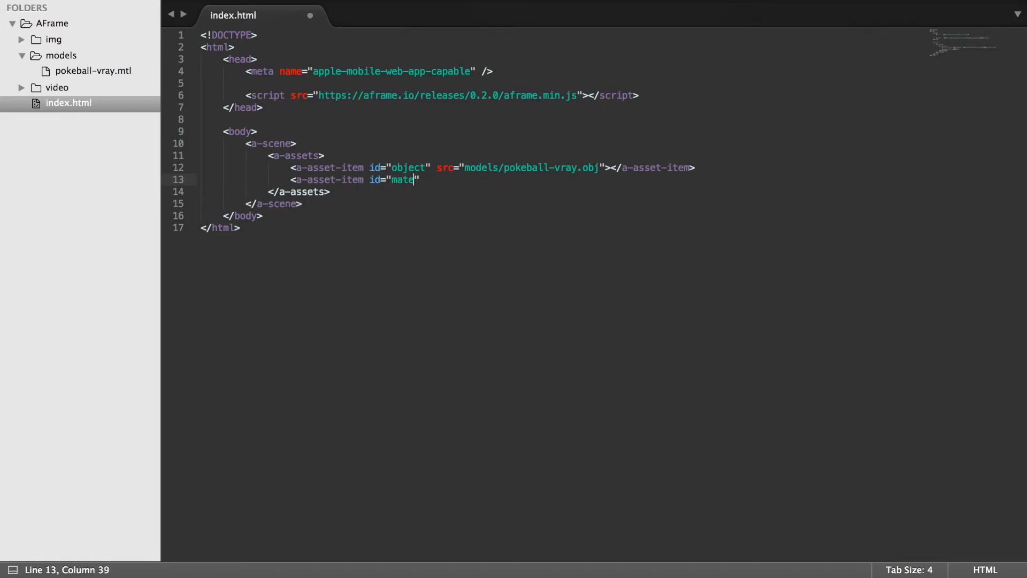
type("rial")
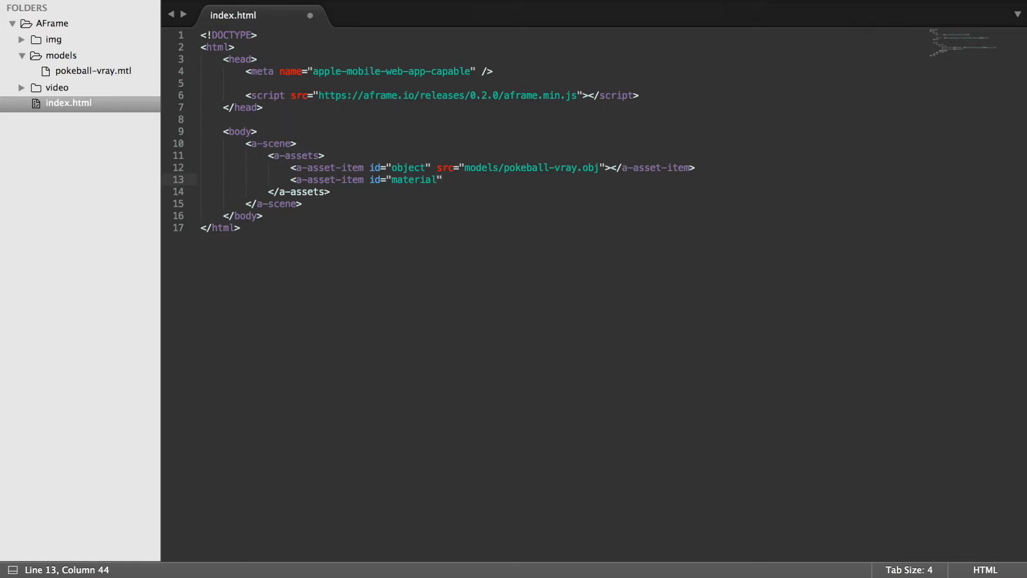
type("src")
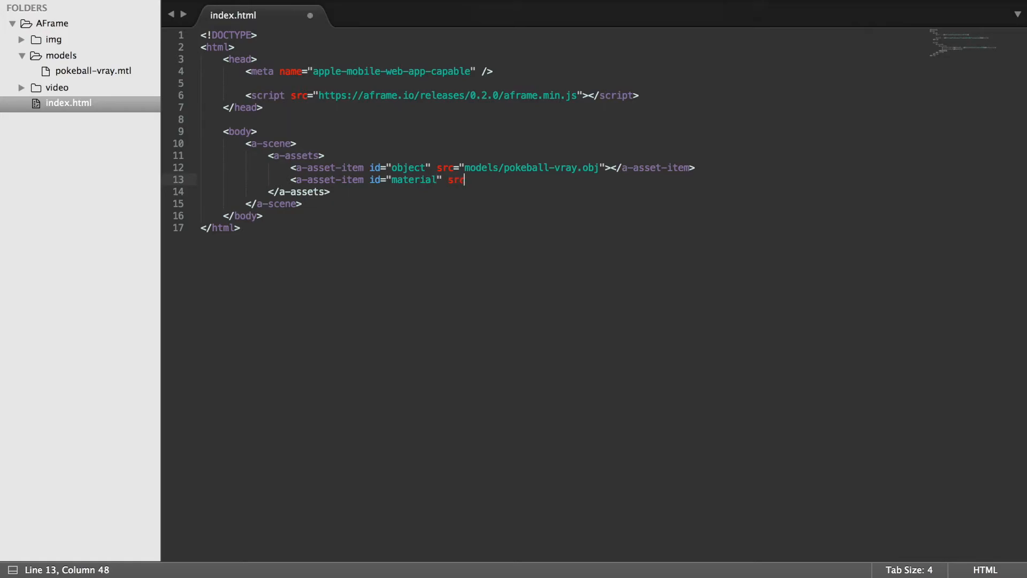
type("=\"\"")
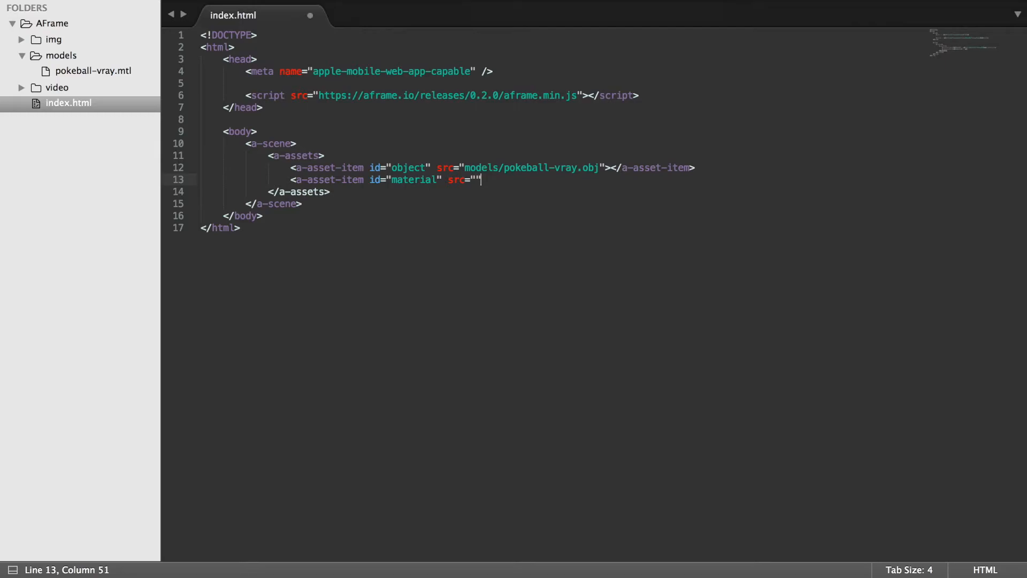
key("Left")
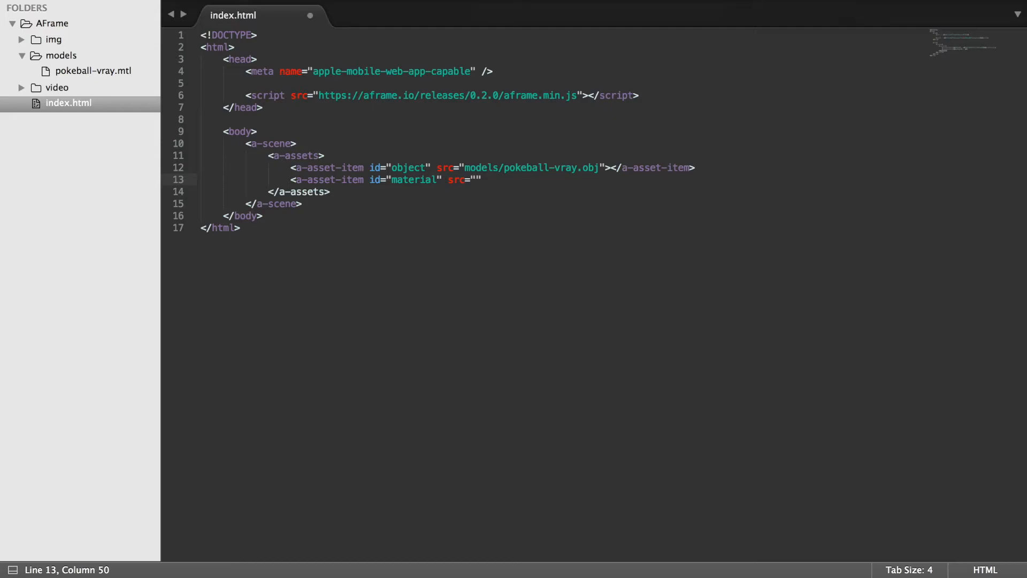
type("models/")
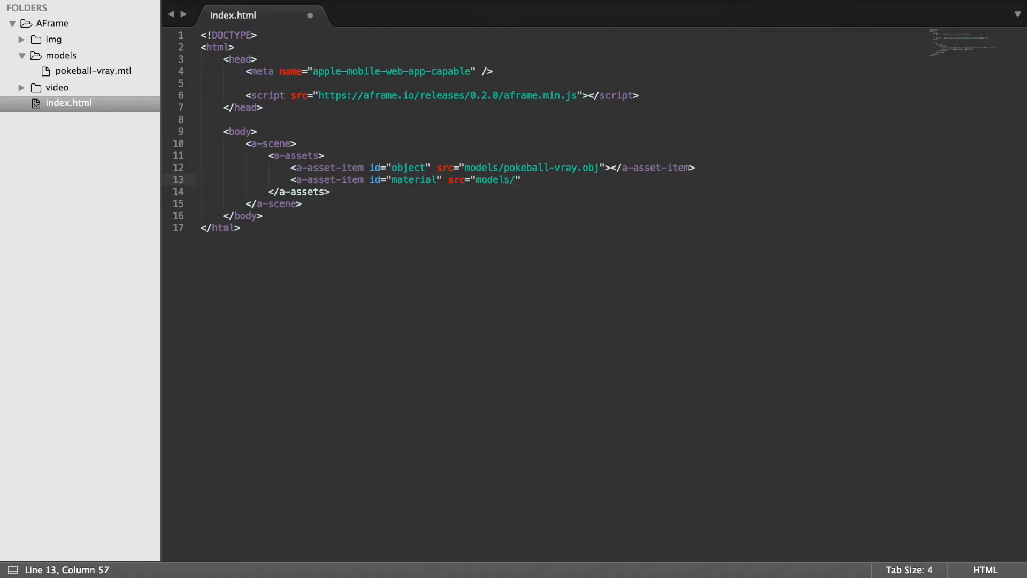
type("pokeba")
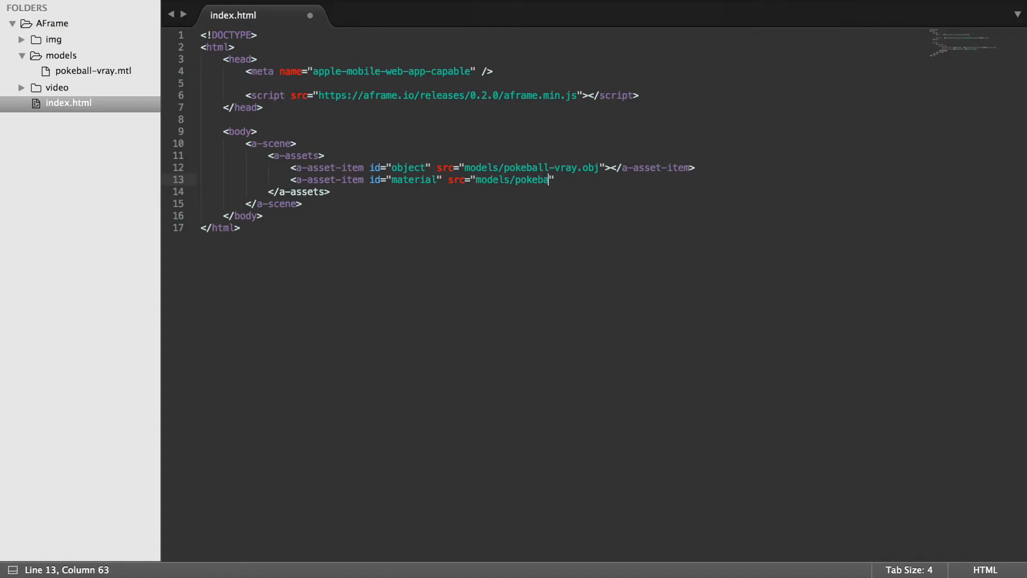
type("ll-vray")
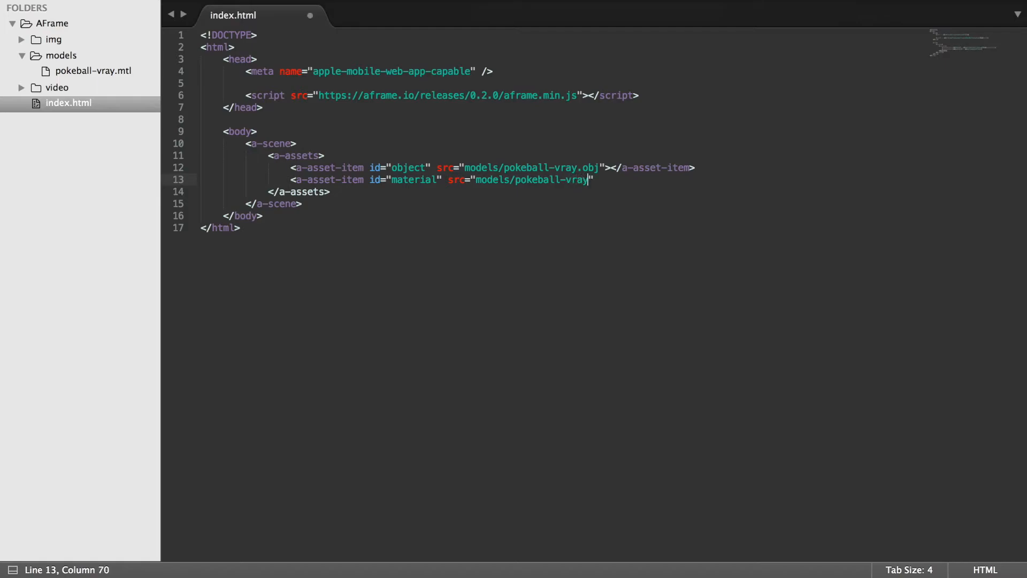
type(".mtl")
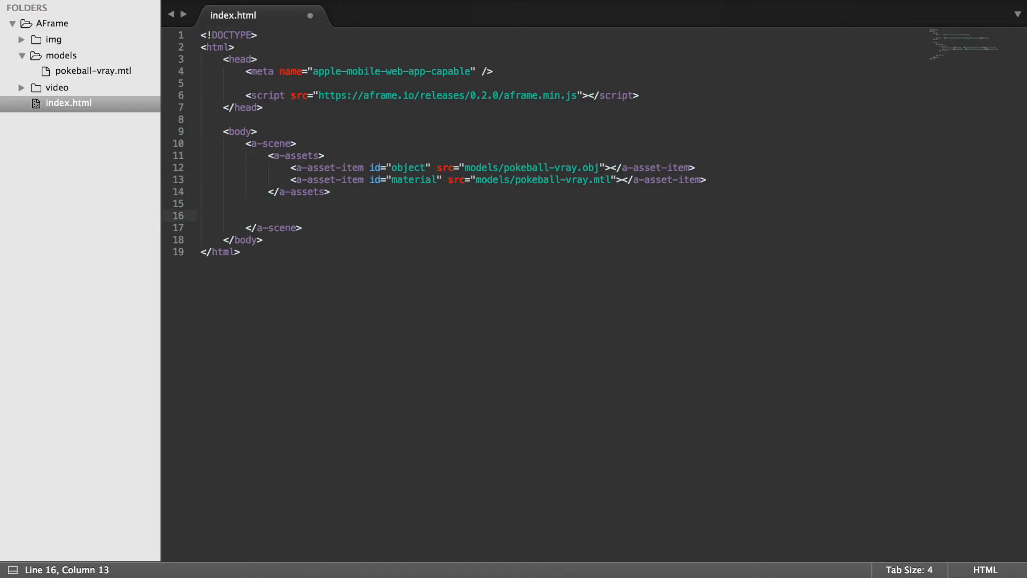
Step: Add <a-obj-model src="#object" mtl="#material"> inside a-scene and begin its closing tag
type("<a-c")
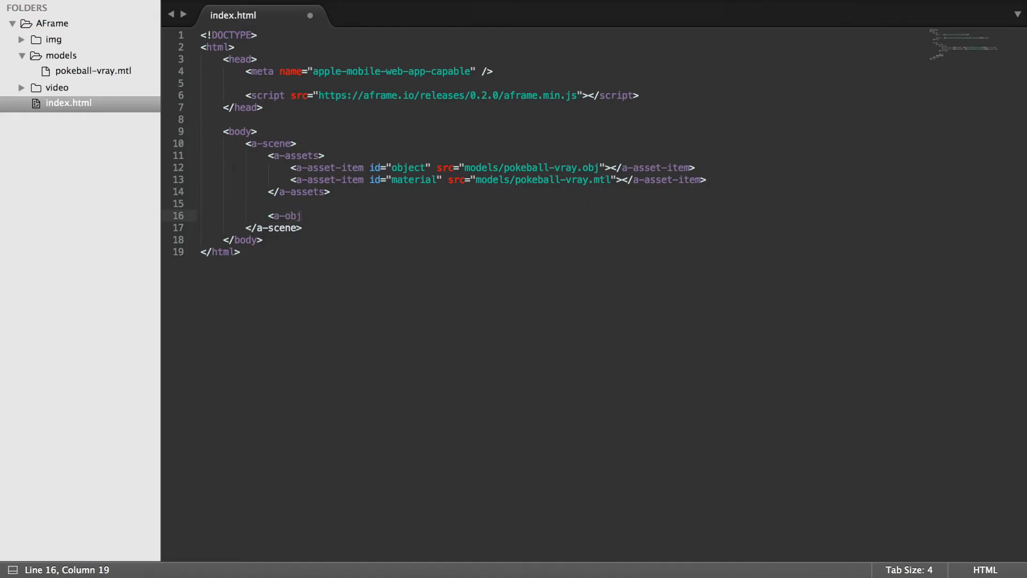
type("-model")
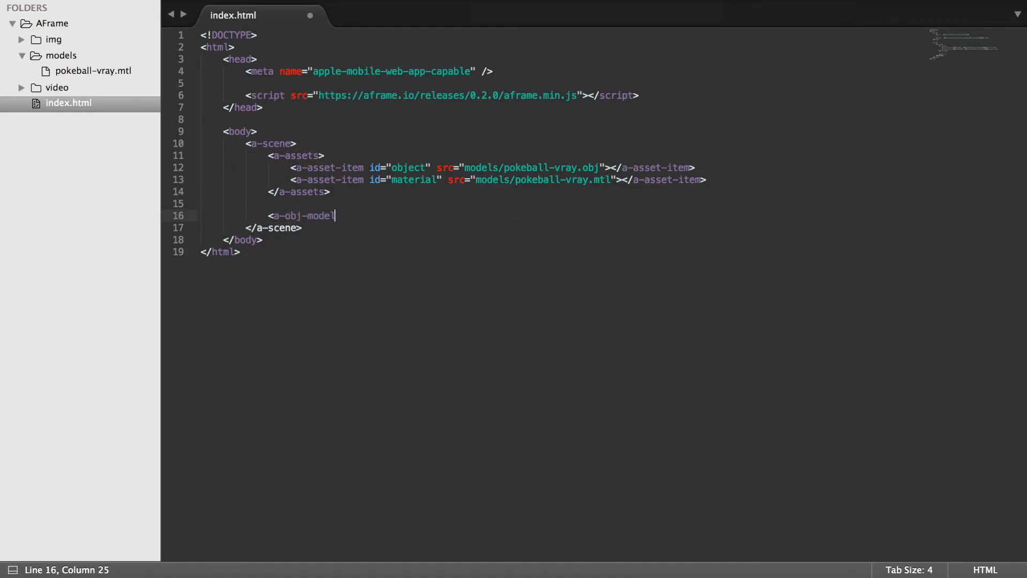
type("src=\"\"")
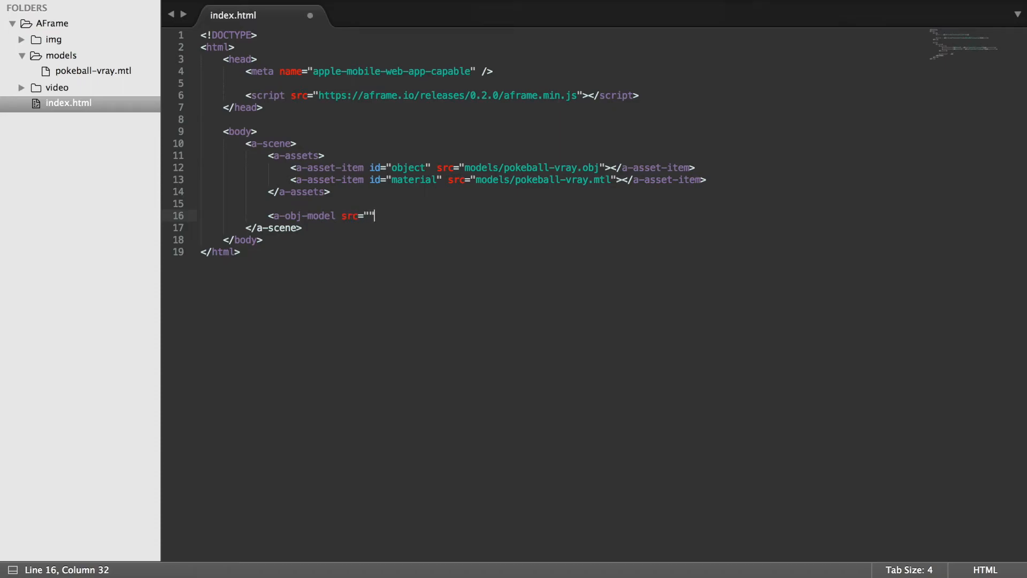
type("#")
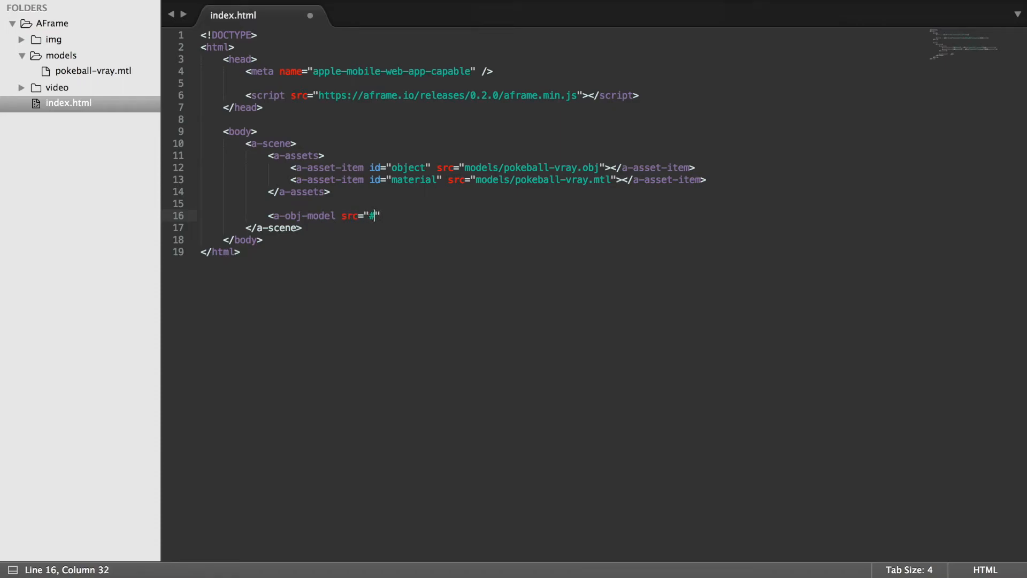
type("object")
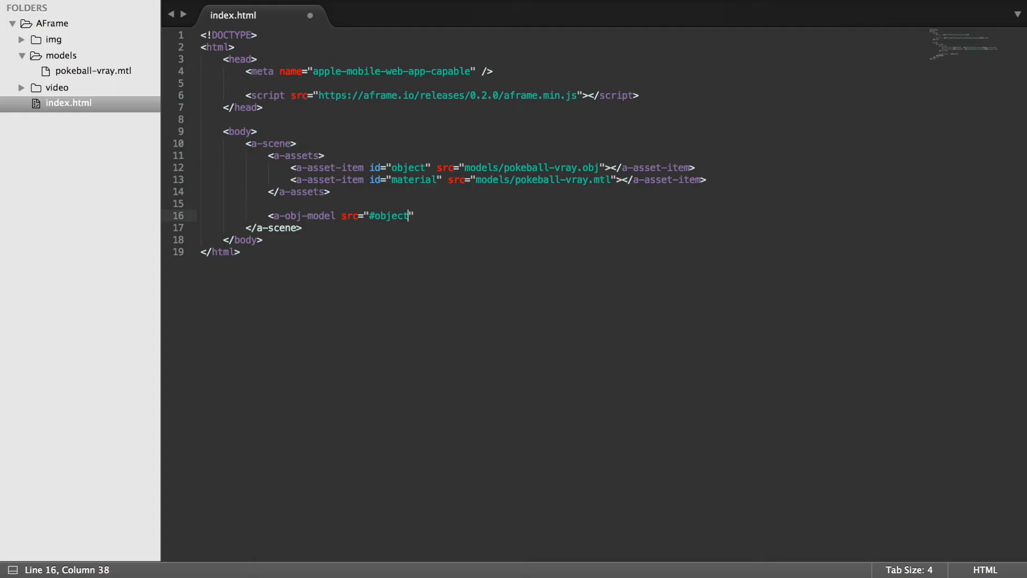
type("\"")
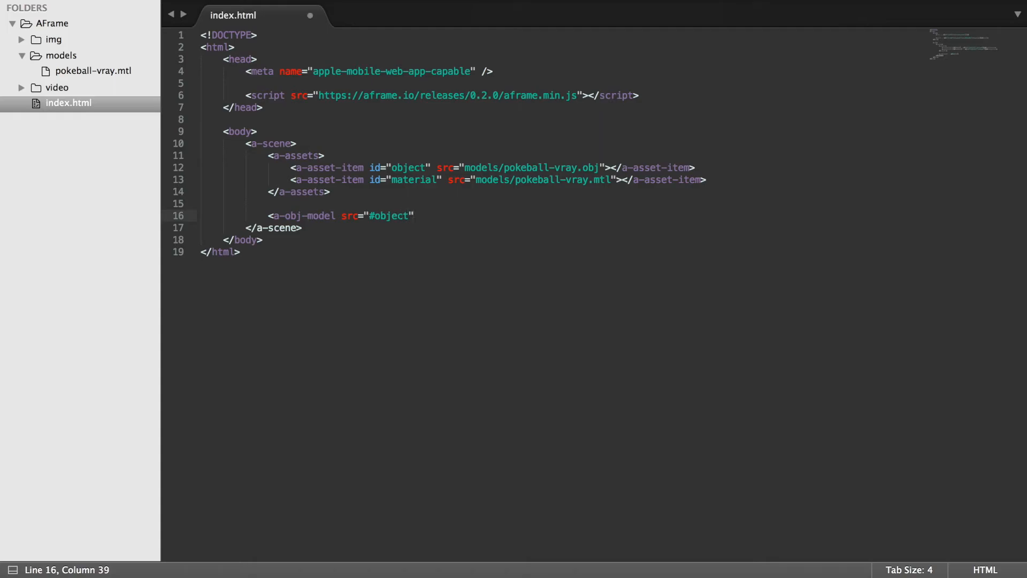
type("mtl")
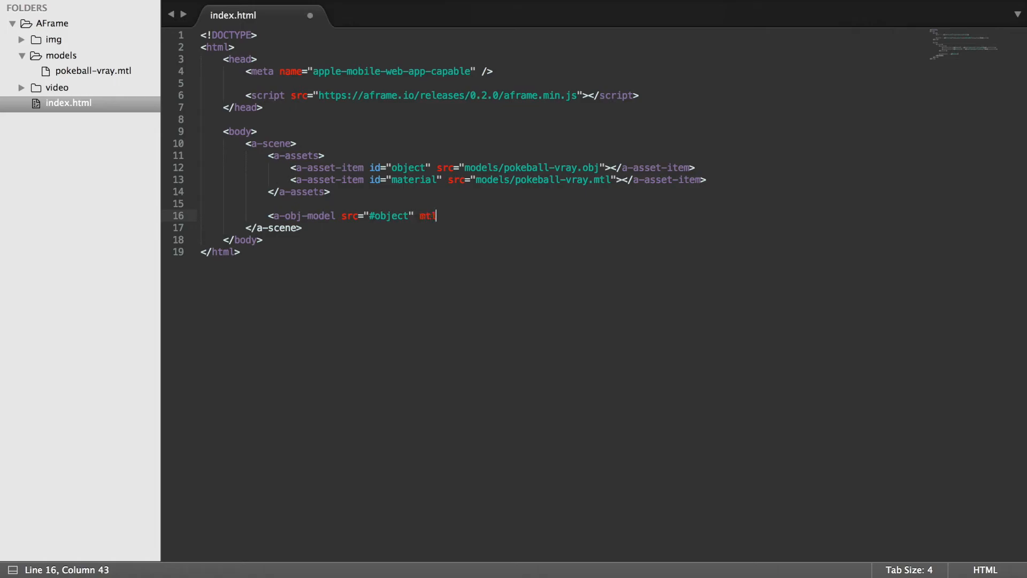
type("=\"\"")
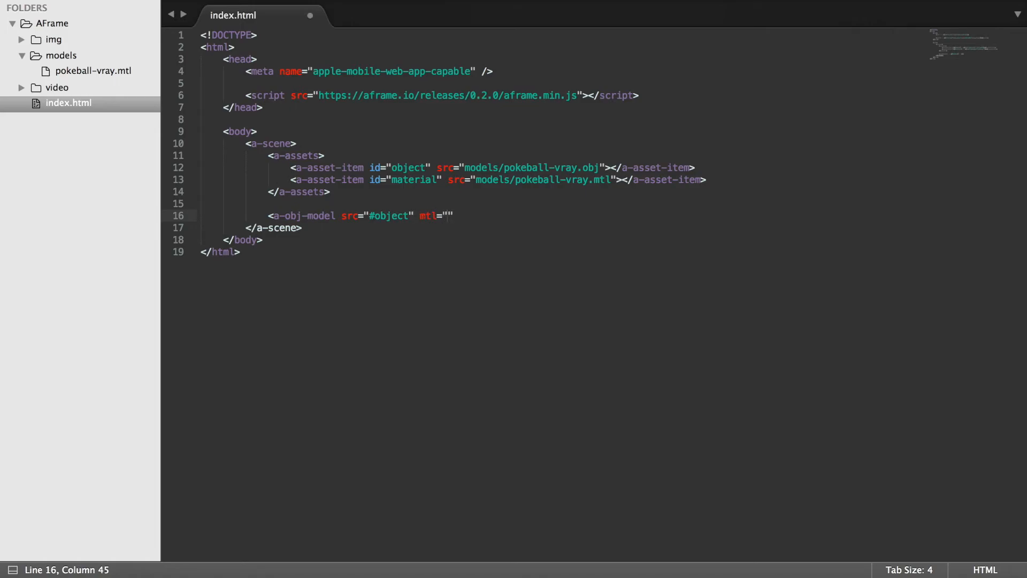
type("#mat")
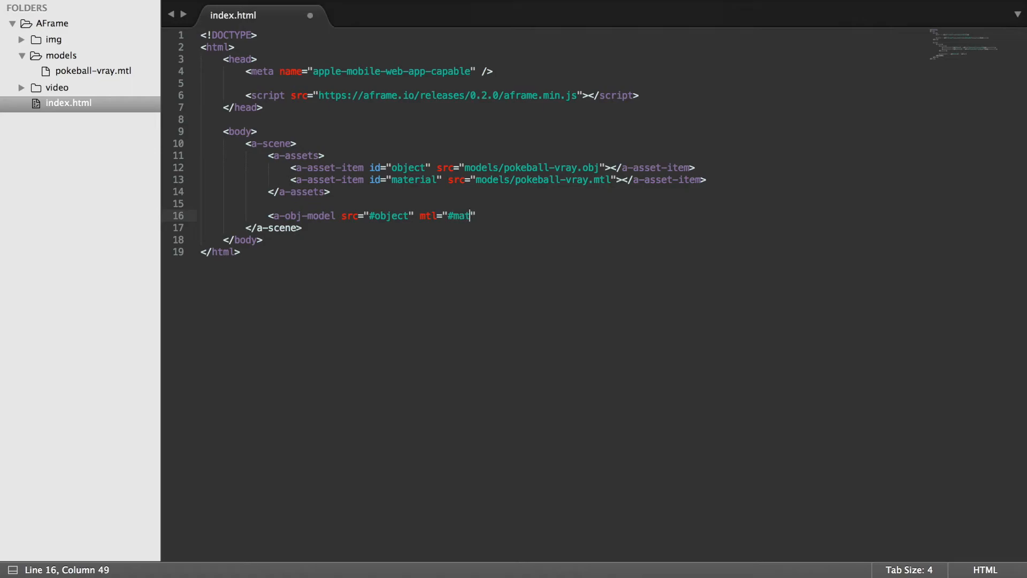
type("erial")
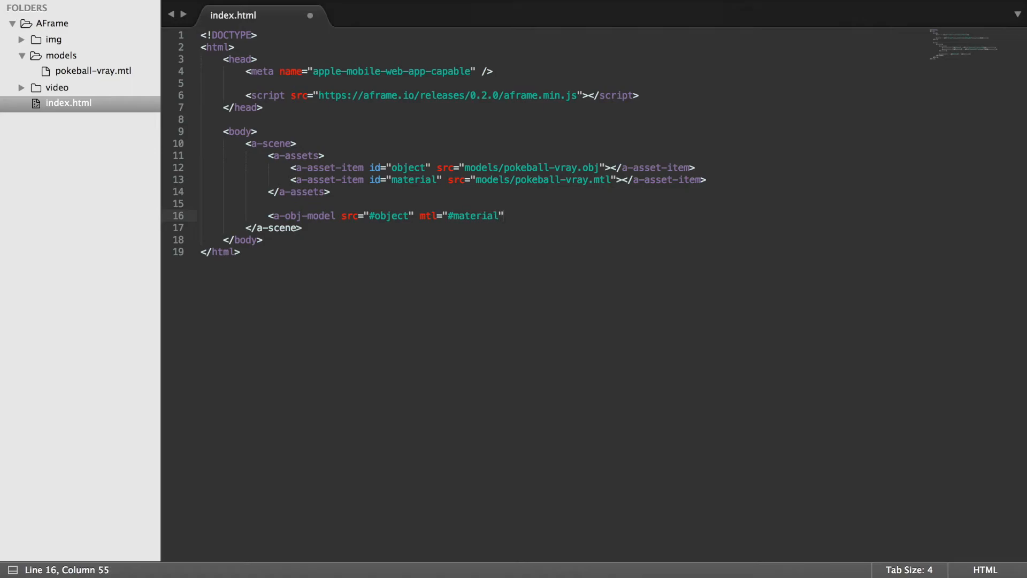
type("><")
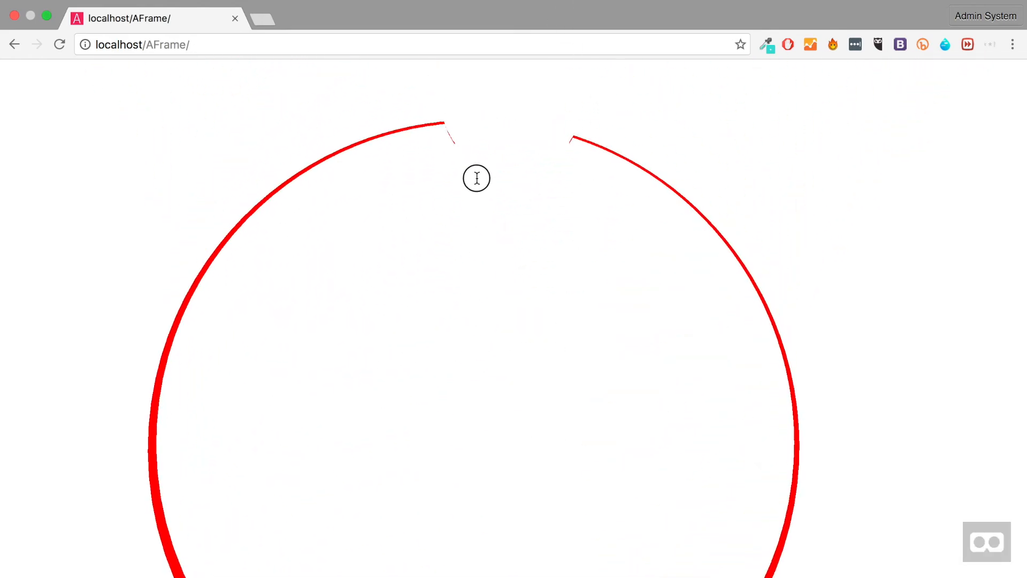
Step: Scroll around the Chrome preview to inspect the huge red pokeball ring
scroll("down", 3)
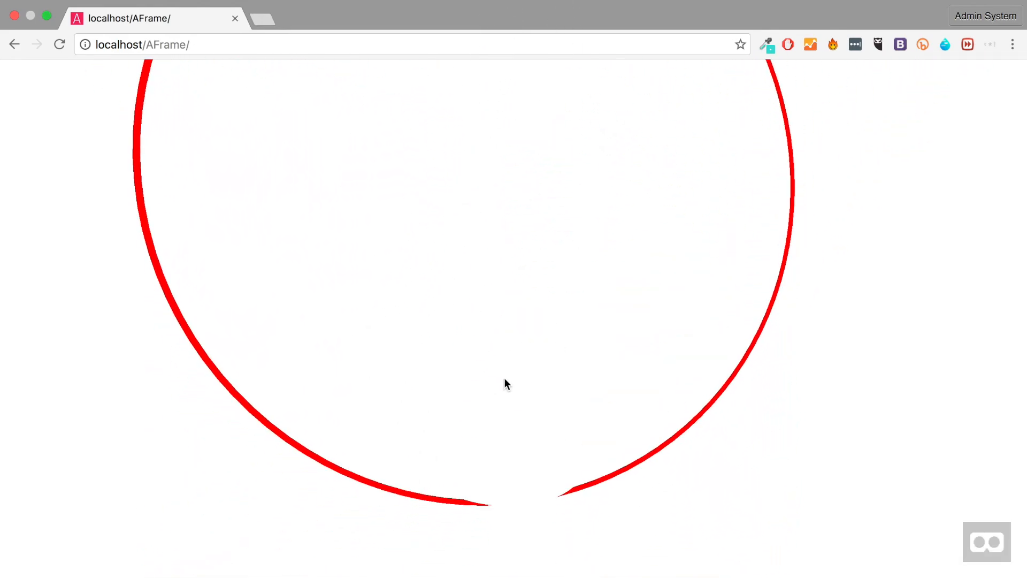
scroll("down", 3)
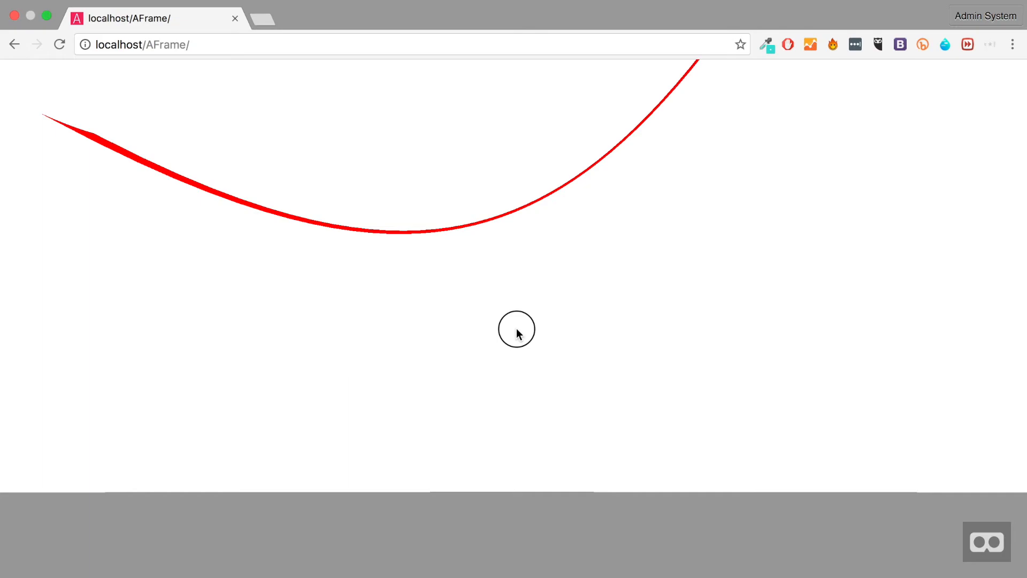
scroll("down", 3)
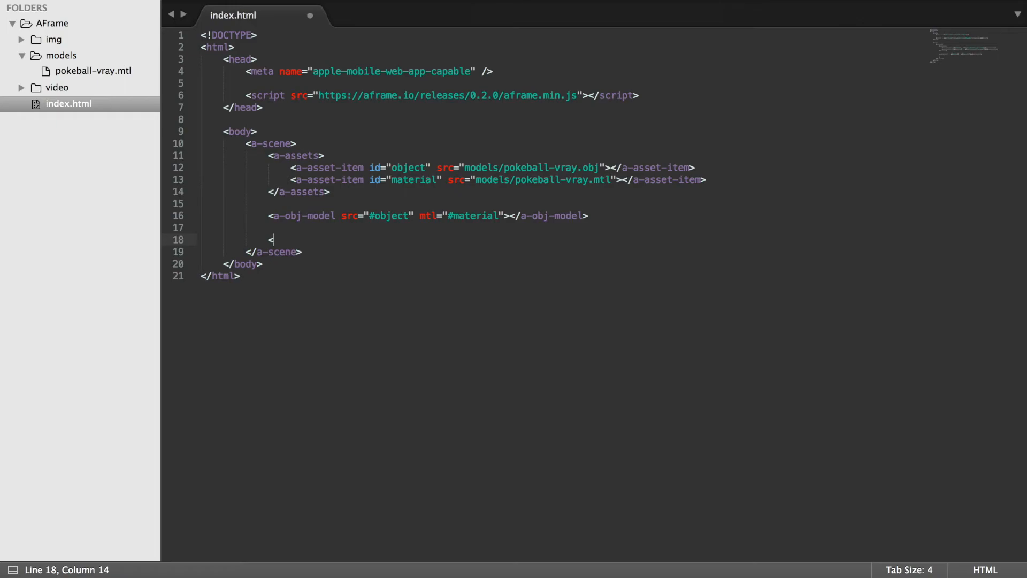
Step: Add <a-entity position="0 200 150"></a-entity> and begin an a-camera tag inside it
type("a-entity pos")
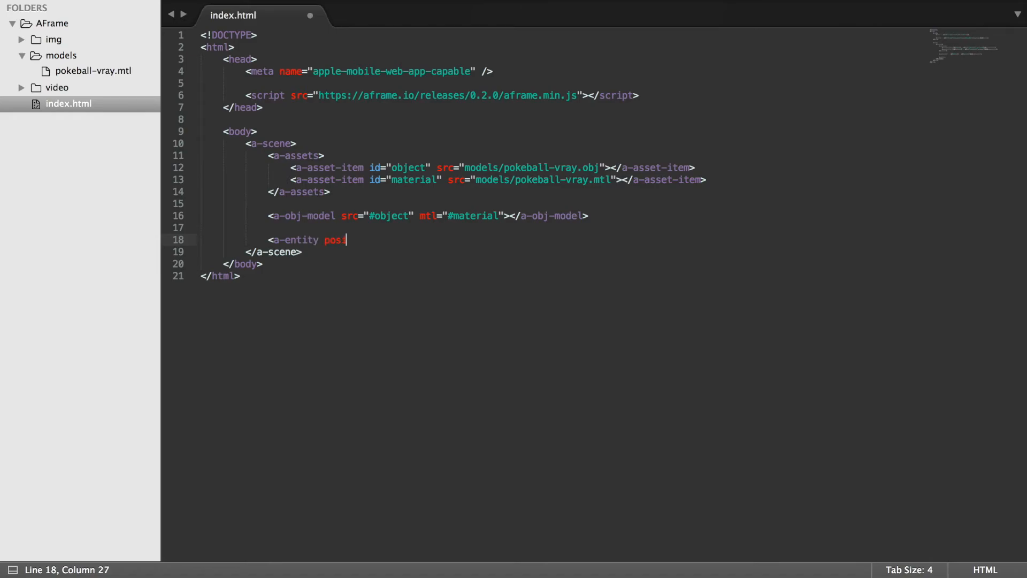
type("ition=\"\"")
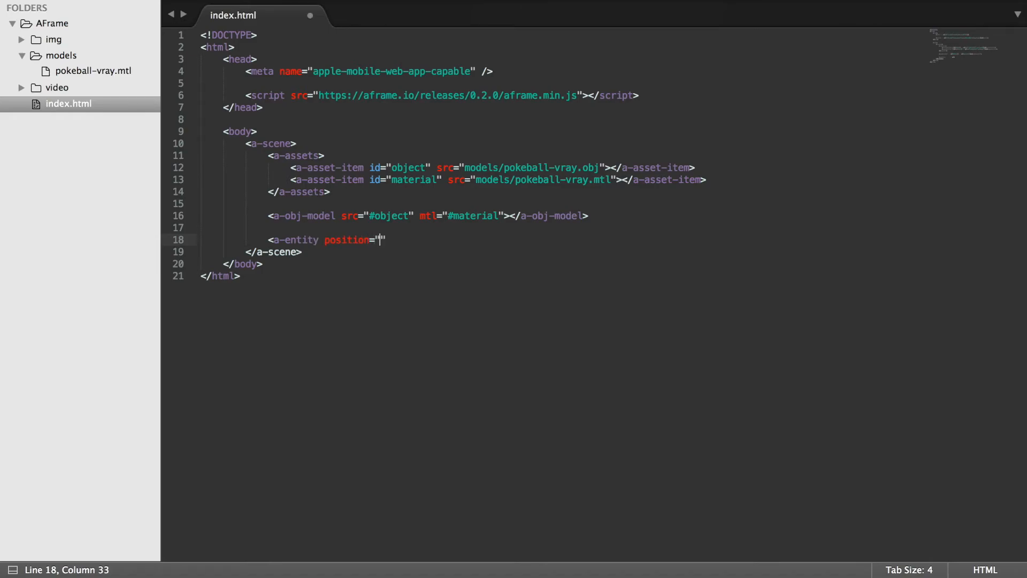
type("0")
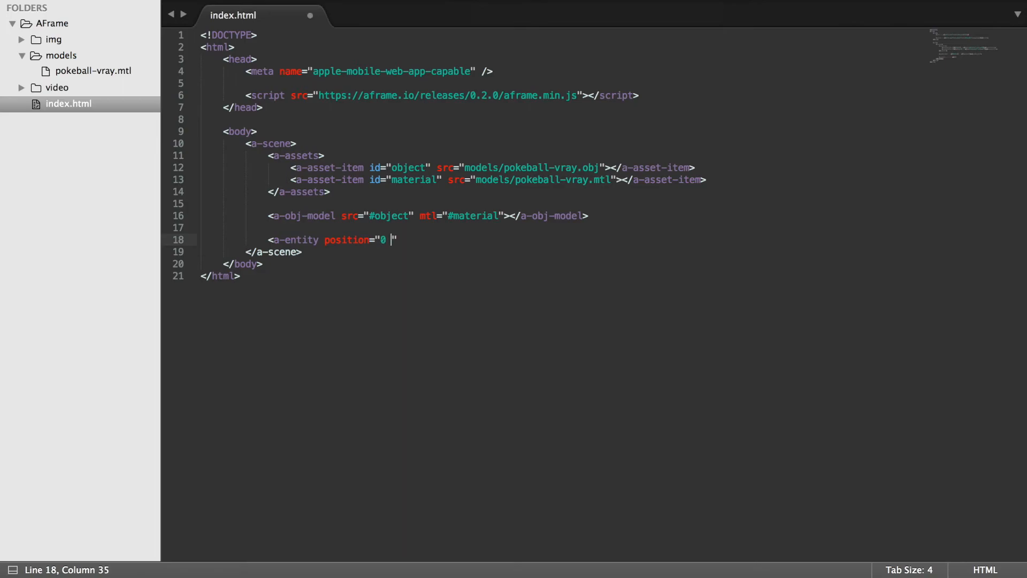
type("200 1")
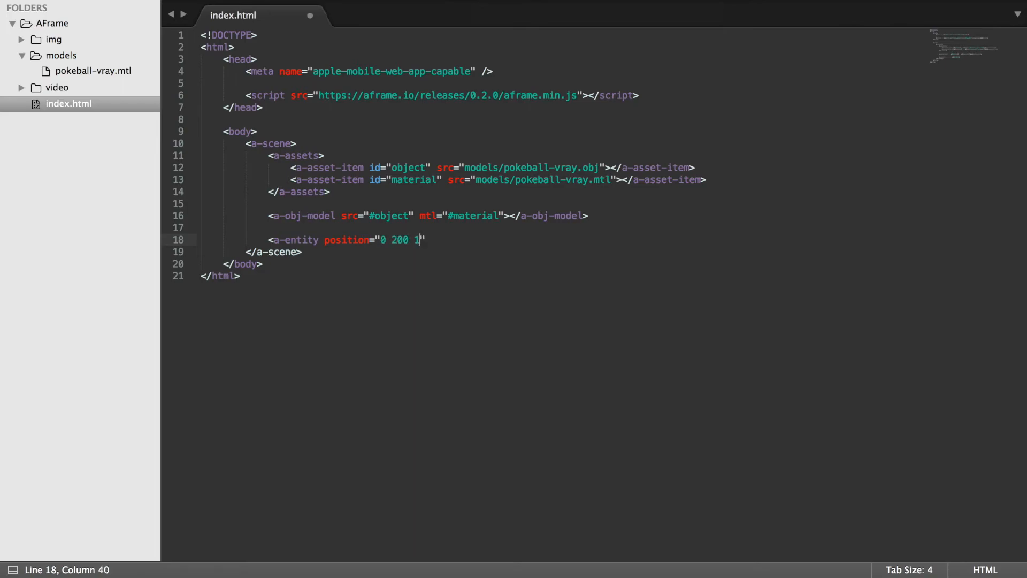
type("50\">")
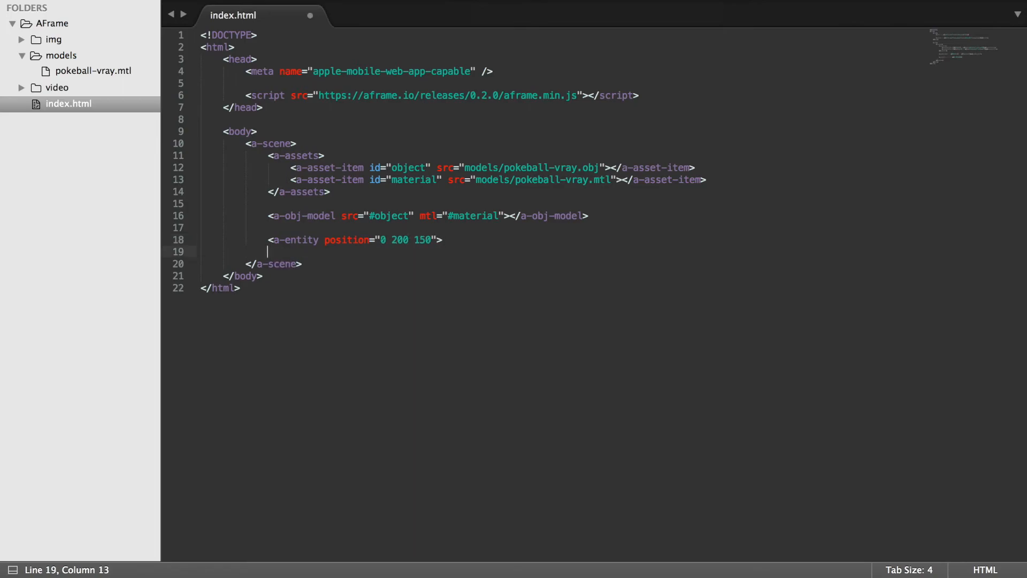
type("</a-entity>")
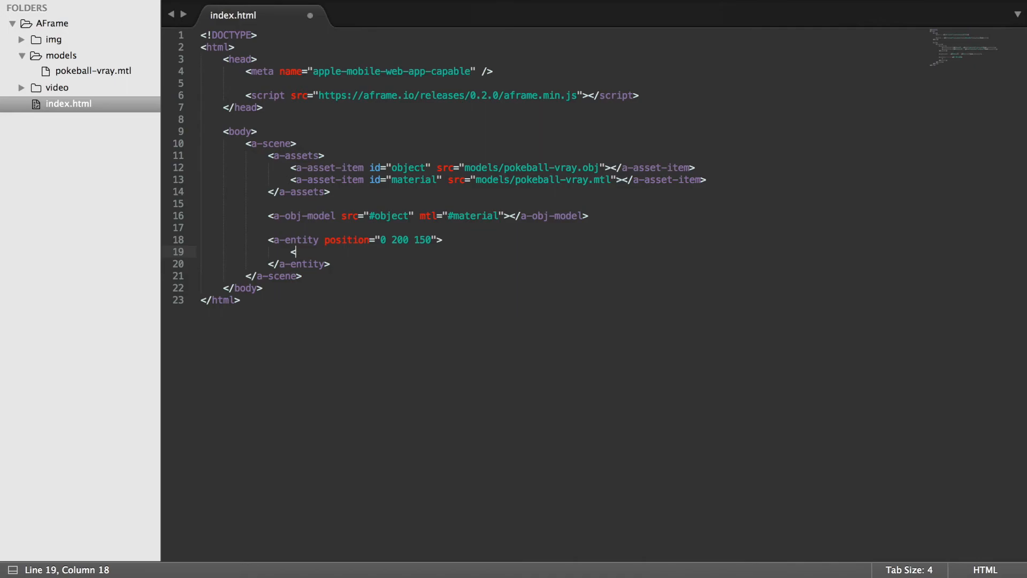
type("<a-camer")
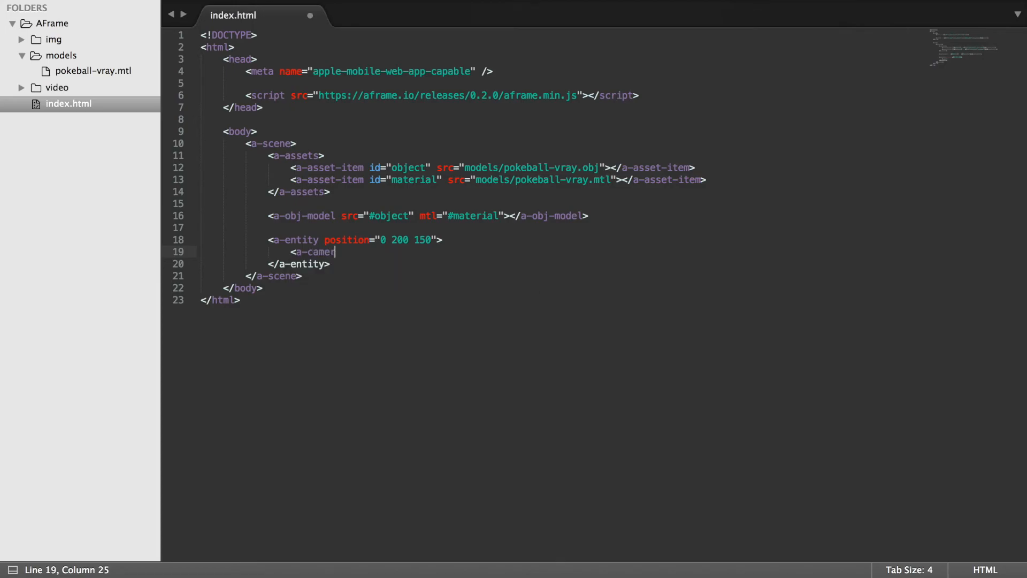
type("a>?<")
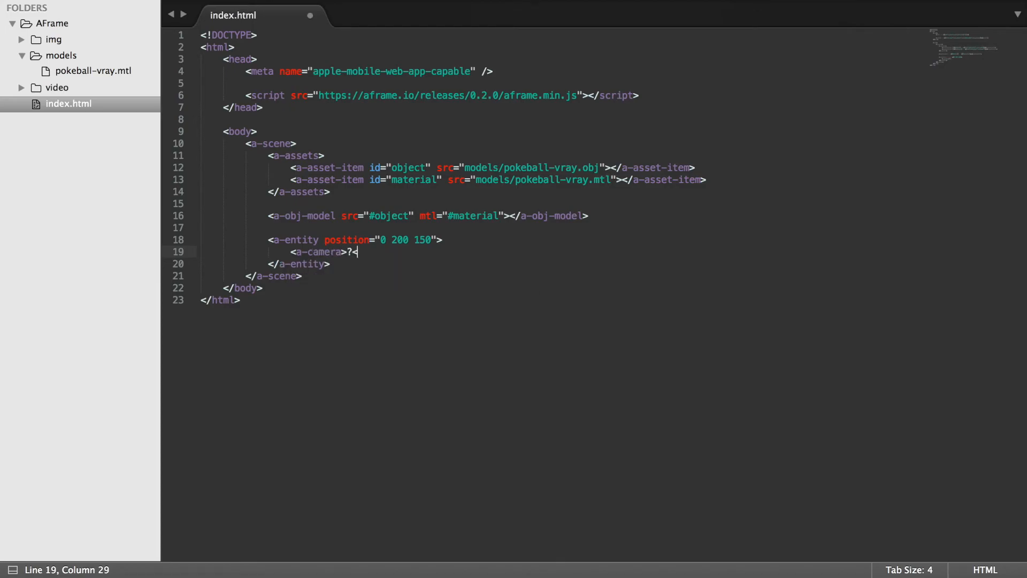